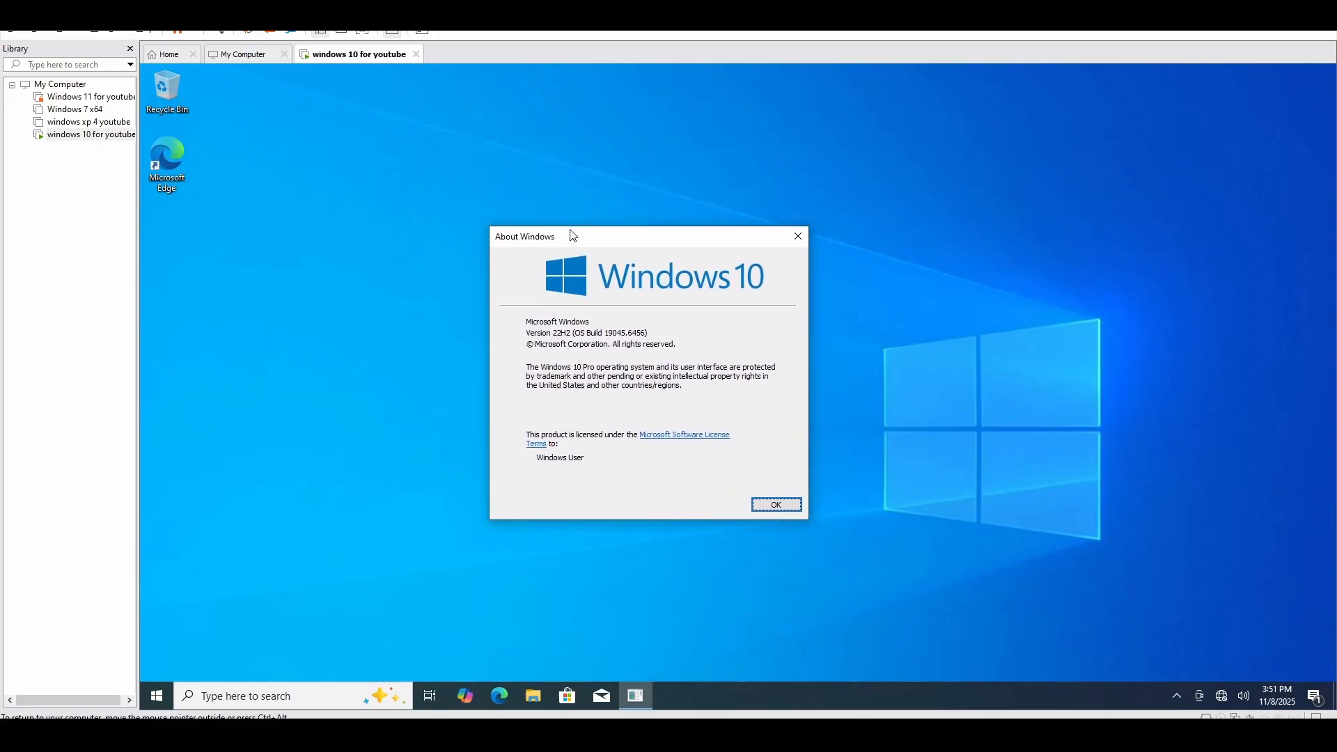
Dismiss the About Windows dialog confirming Windows 10 version 22H2
left_click(774, 505)
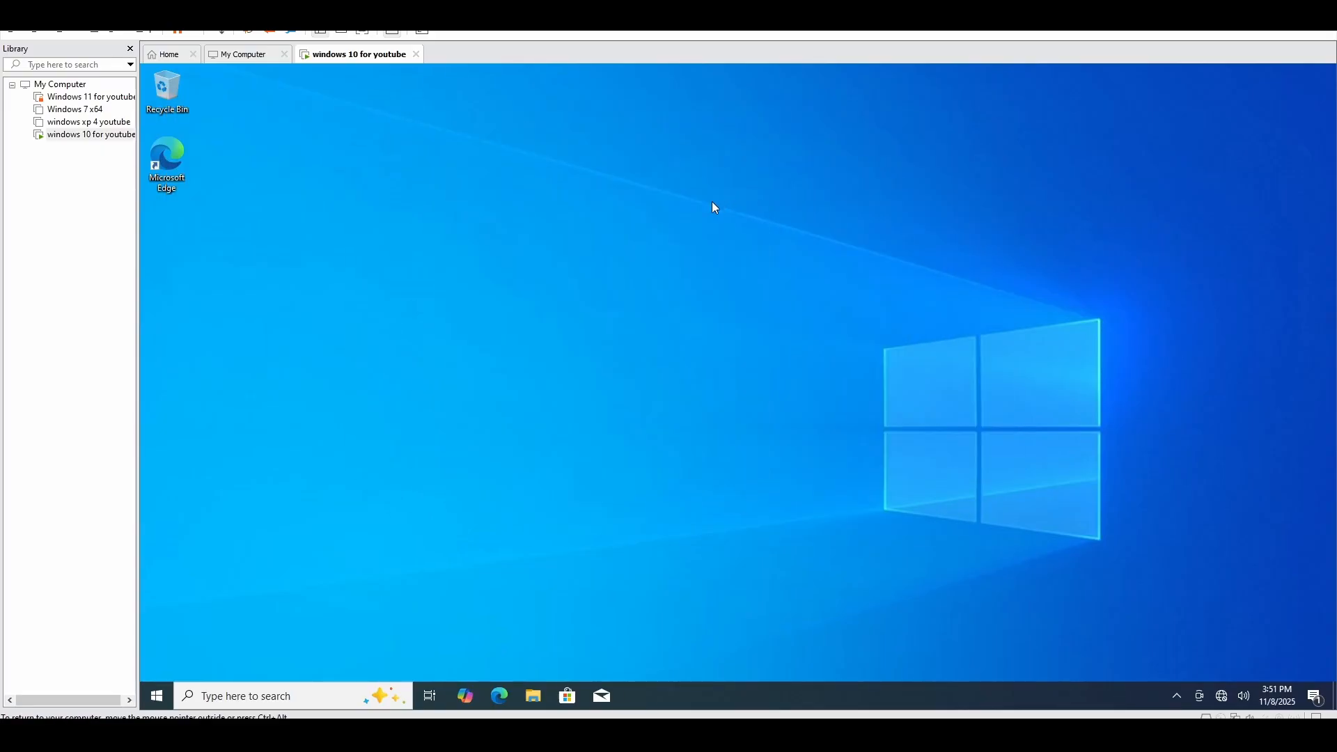
mouse_move(307, 457)
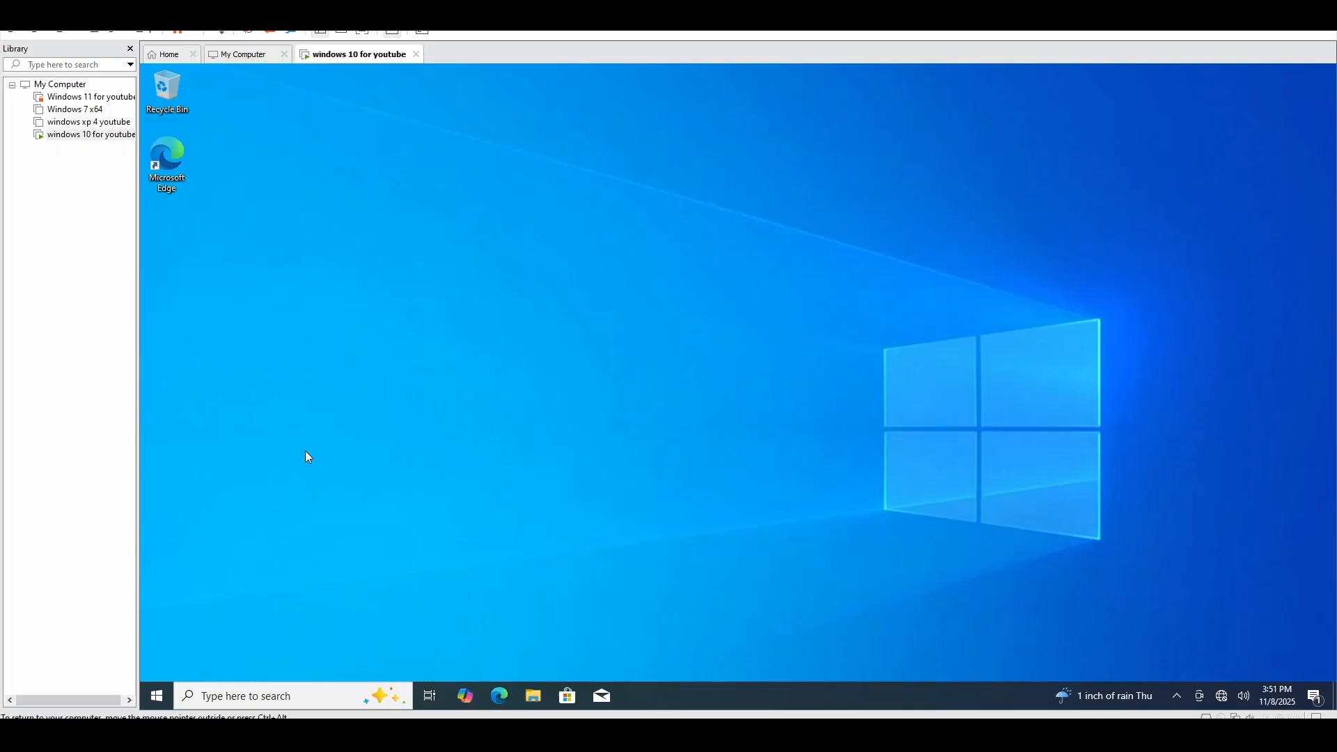
mouse_move(813, 292)
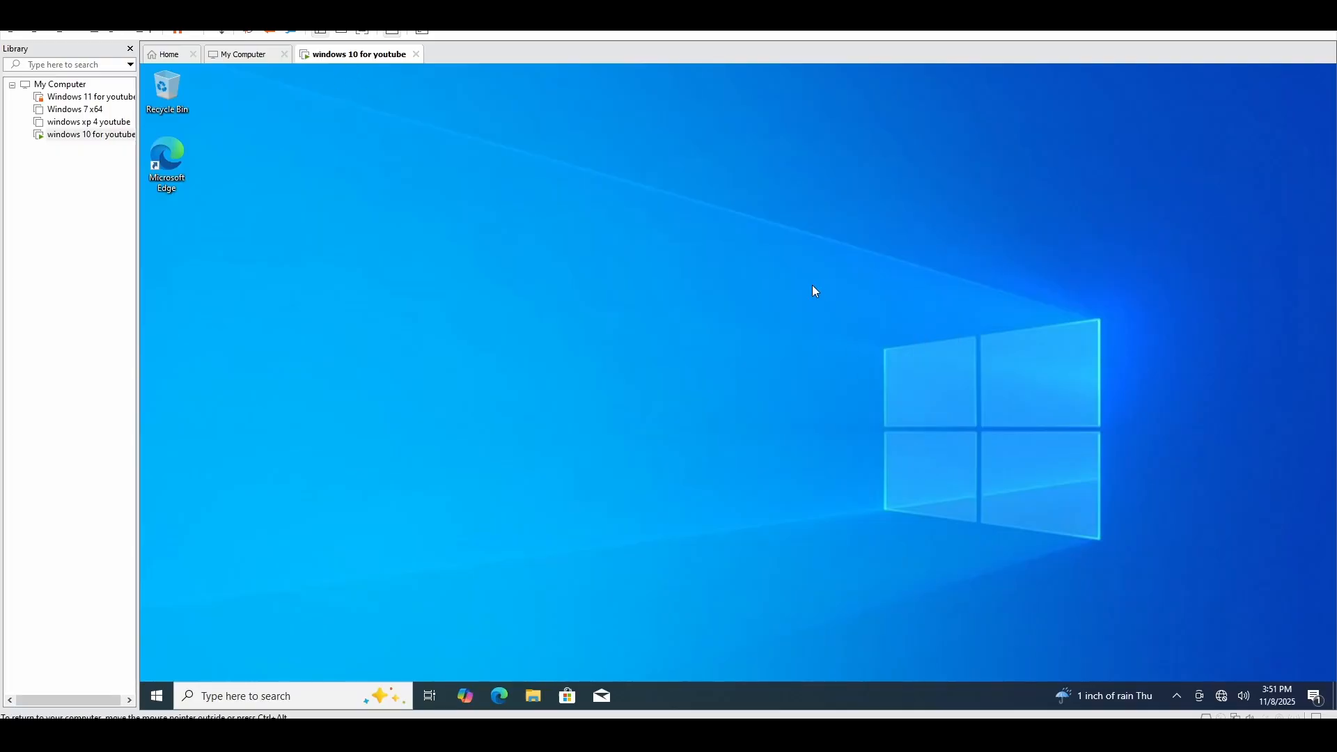
mouse_move(645, 254)
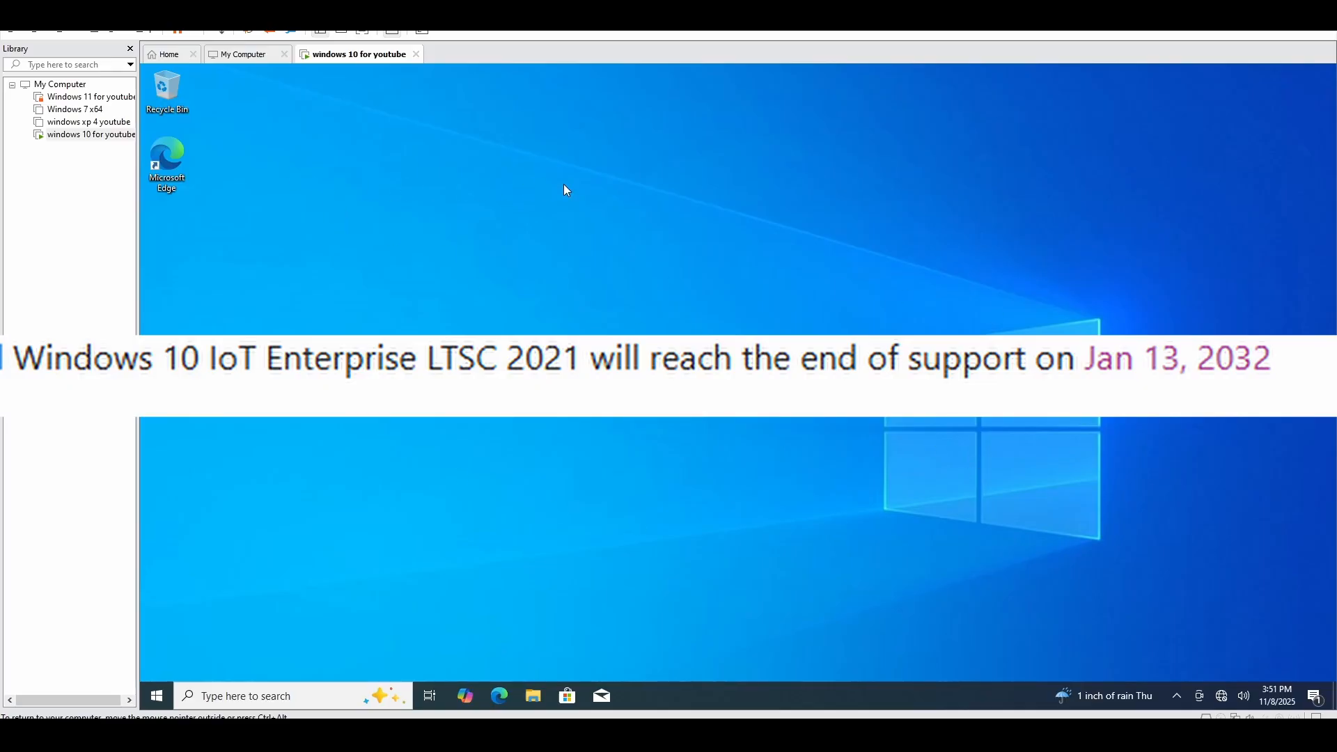
mouse_move(755, 246)
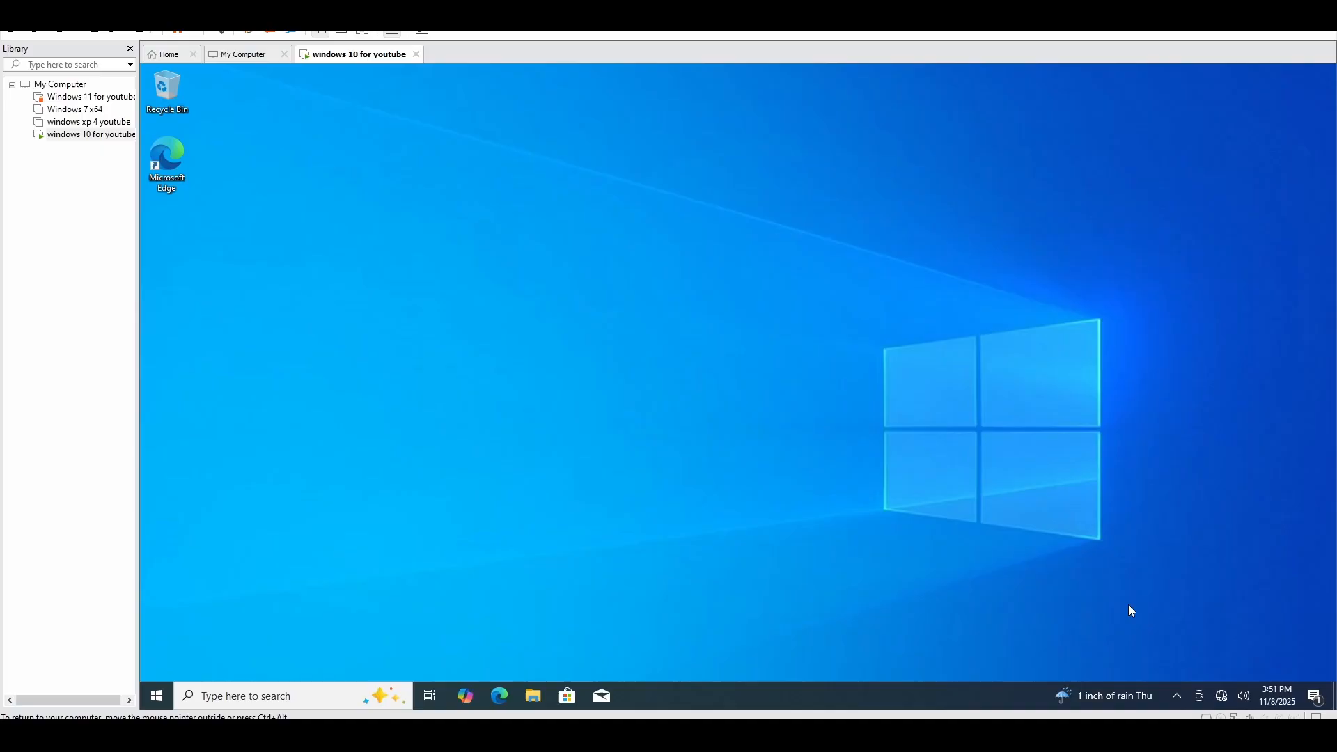
mouse_move(612, 565)
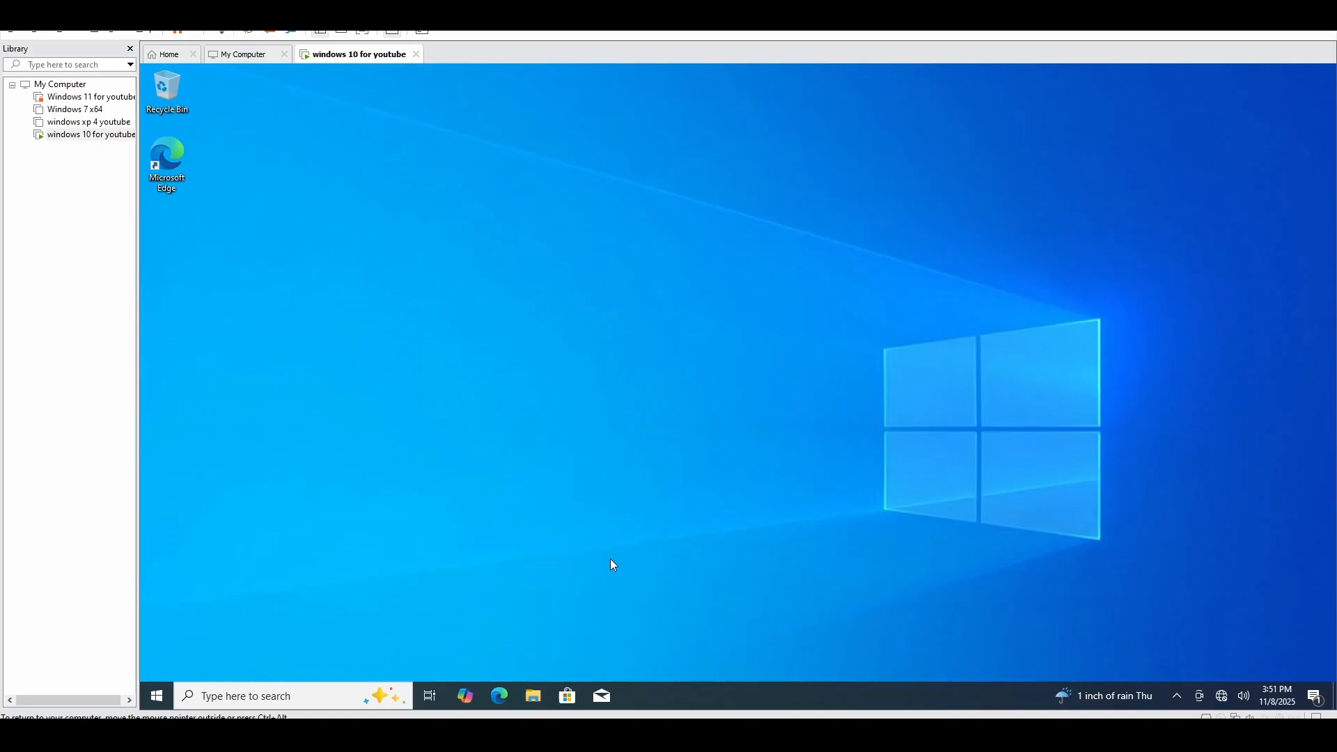
mouse_move(603, 566)
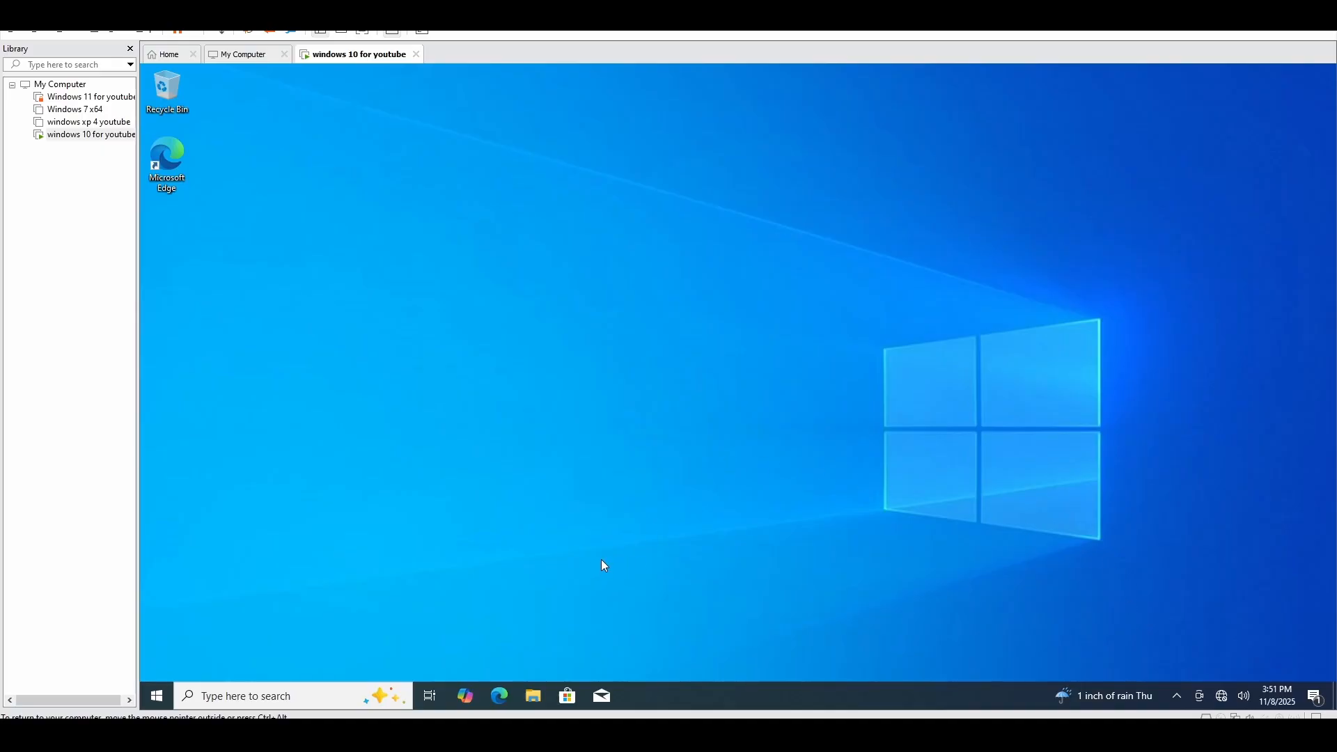
Release the virtual machine and minimize VMware and OBS to reach the host desktop
left_click(111, 34)
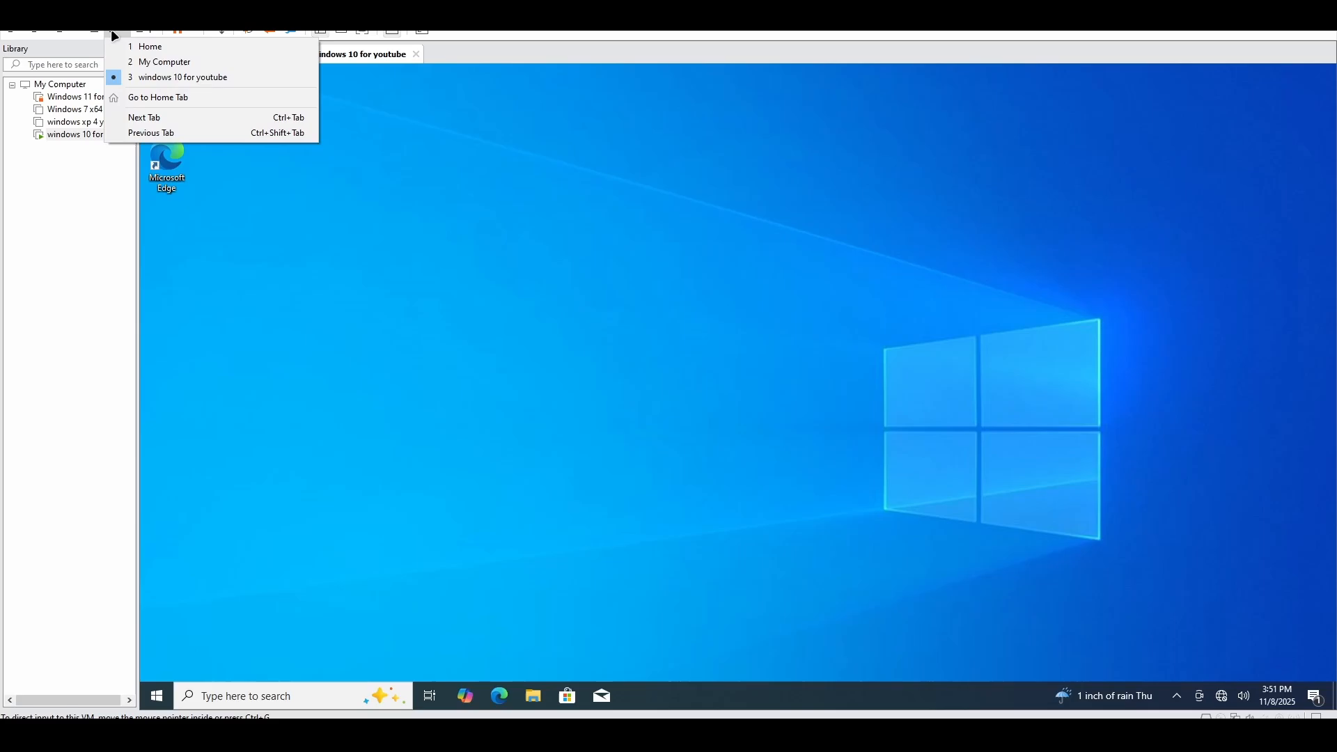
left_click(94, 34)
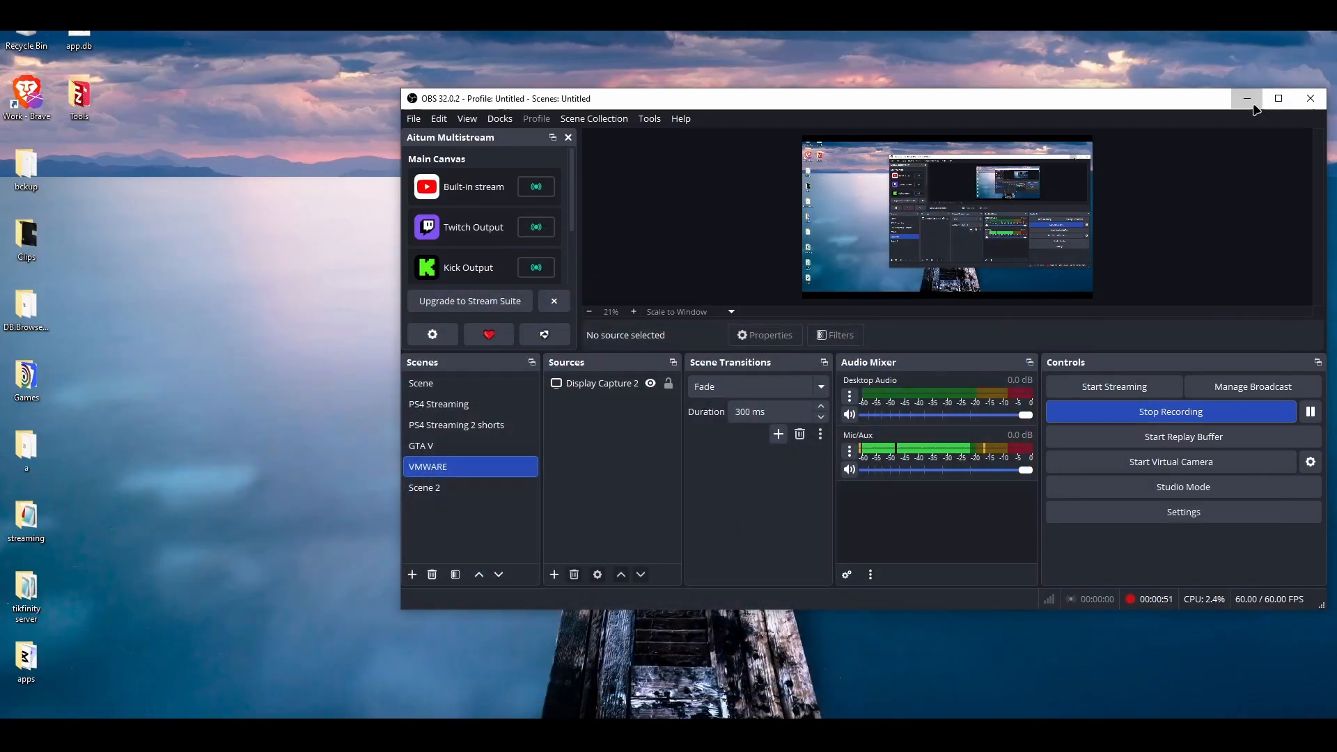
left_click(1246, 98)
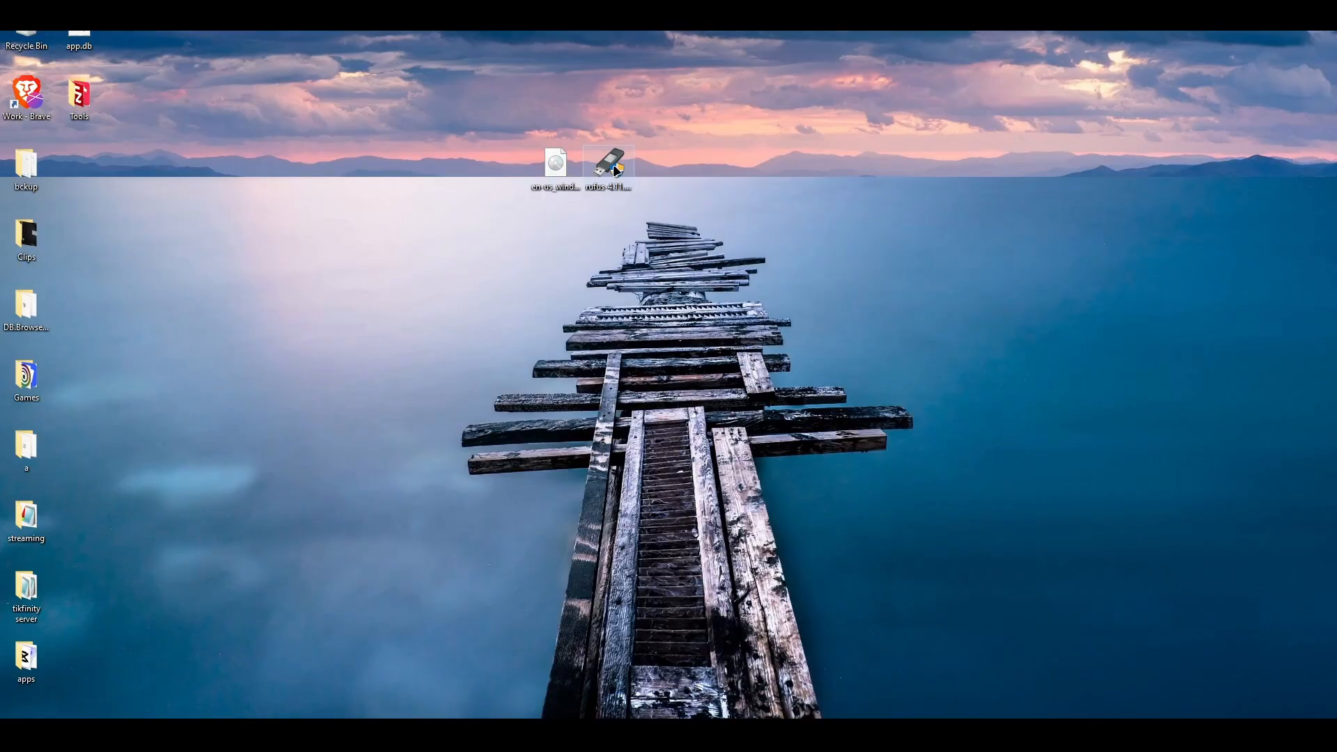
Move the ISO and Rufus icons together and dismiss the New USB Device prompt
left_click_drag(555, 162, 608, 255)
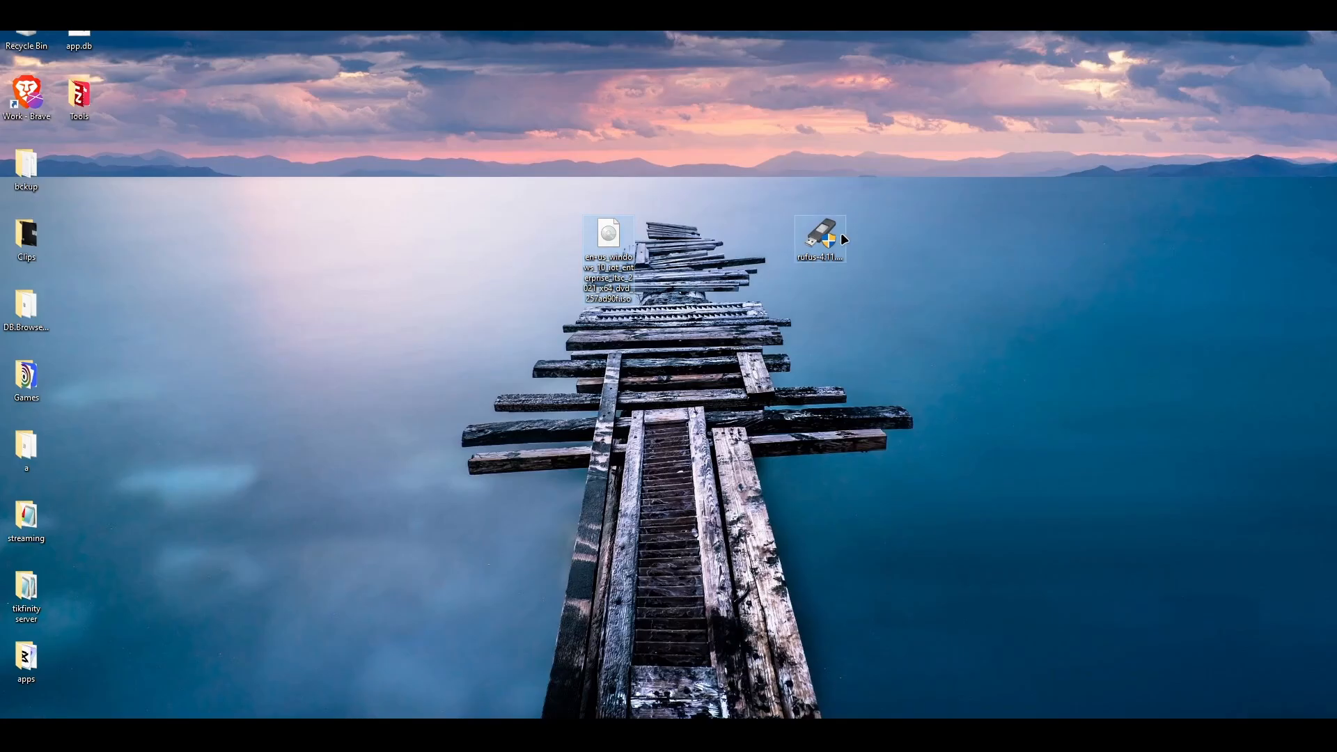
left_click_drag(819, 237, 716, 237)
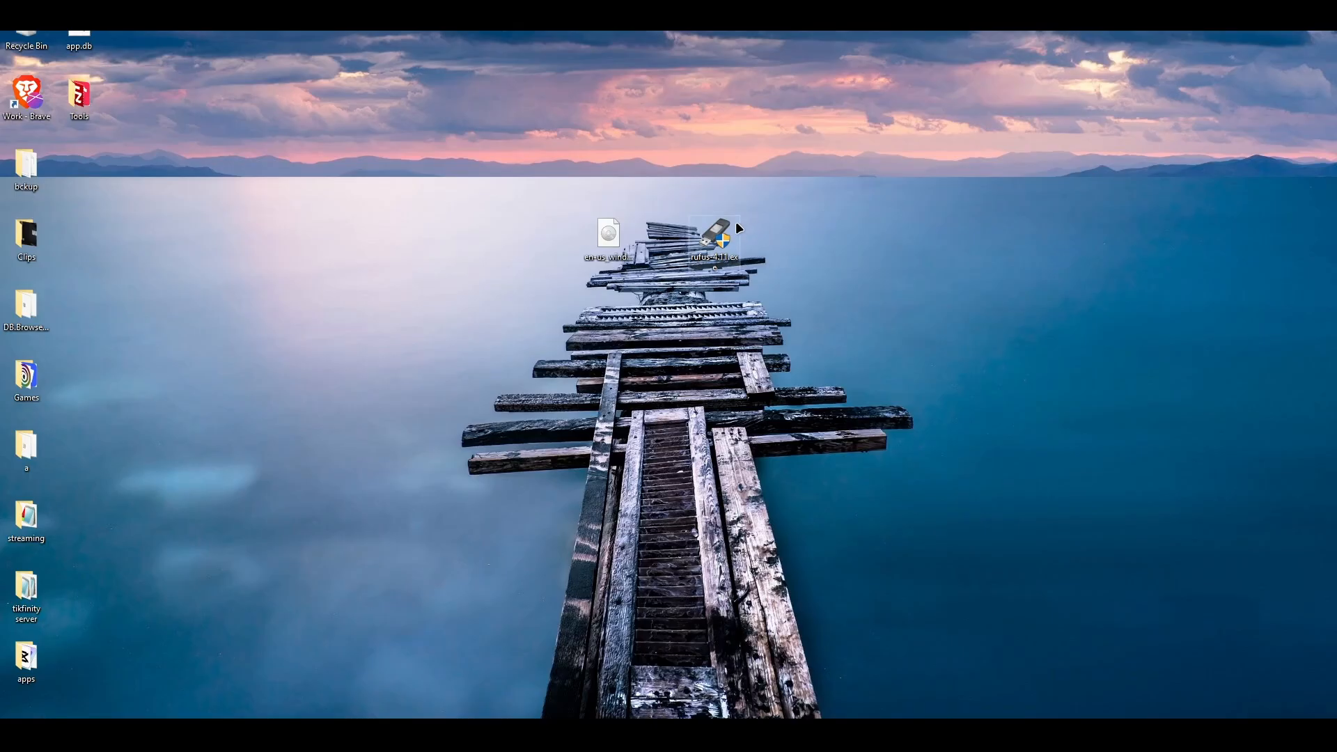
mouse_move(666, 246)
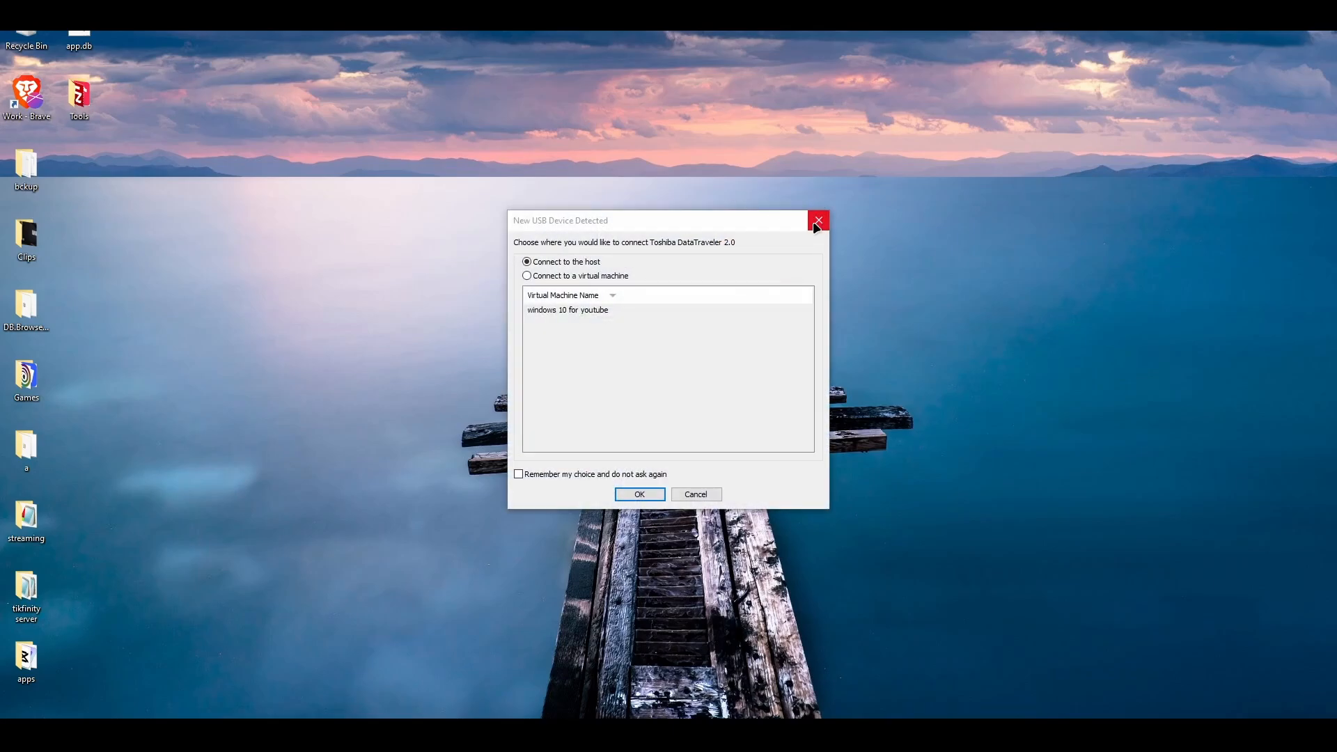
left_click(817, 221)
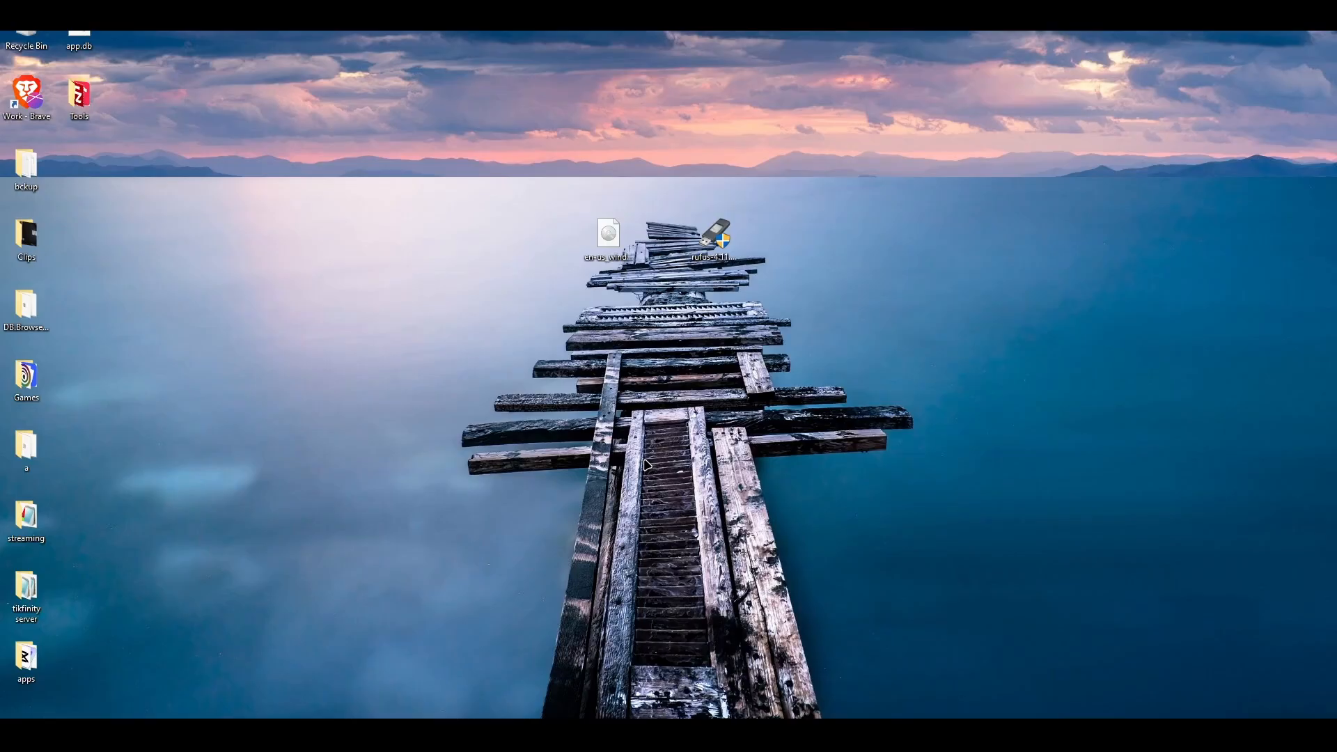
Launch Rufus to confirm the 16 GB CES_X64FREO (E:) drive, then close it
double_click(717, 239)
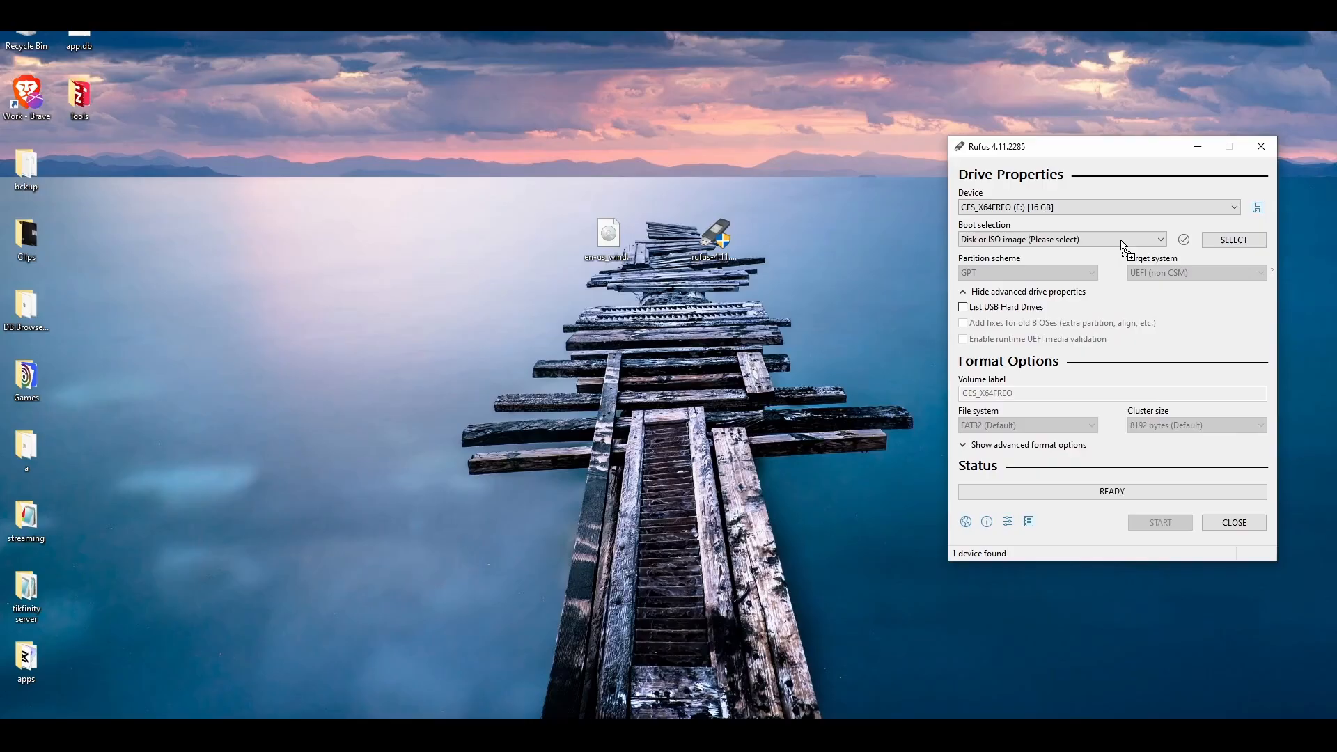
left_click(1232, 240)
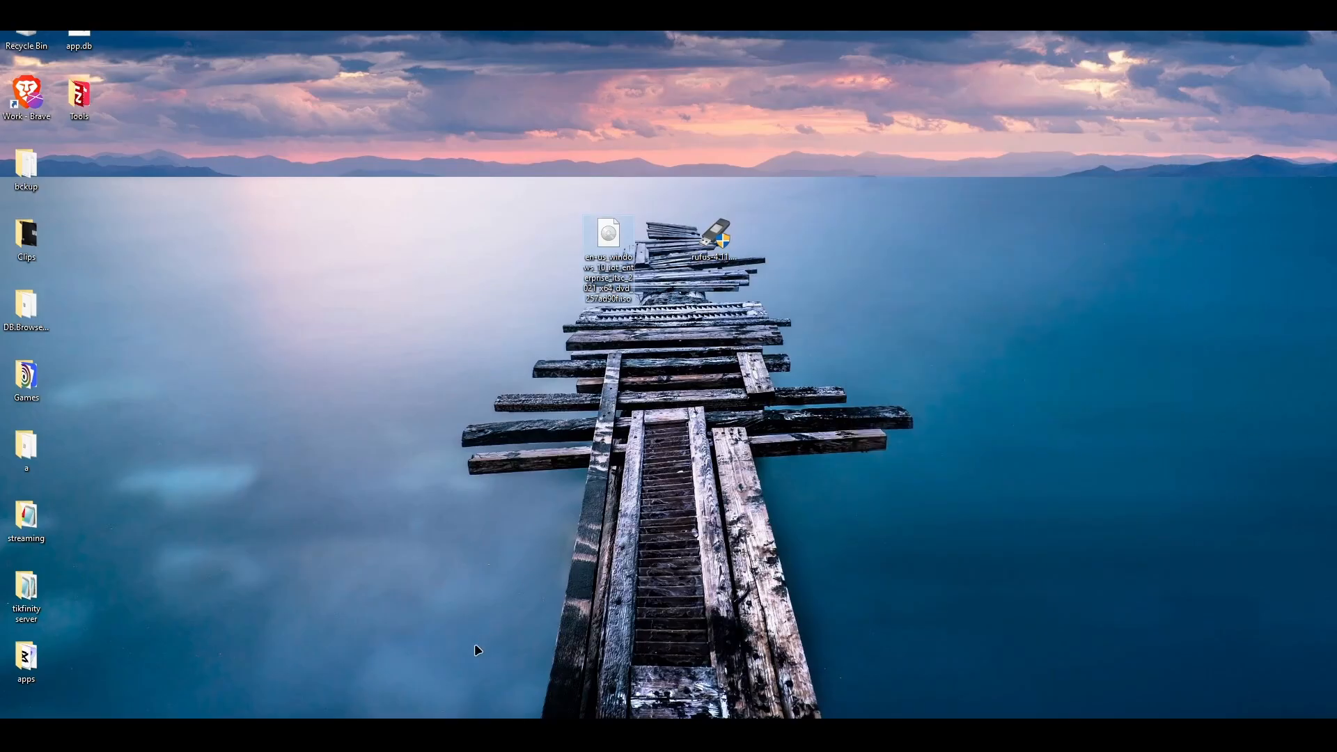
mouse_move(1103, 693)
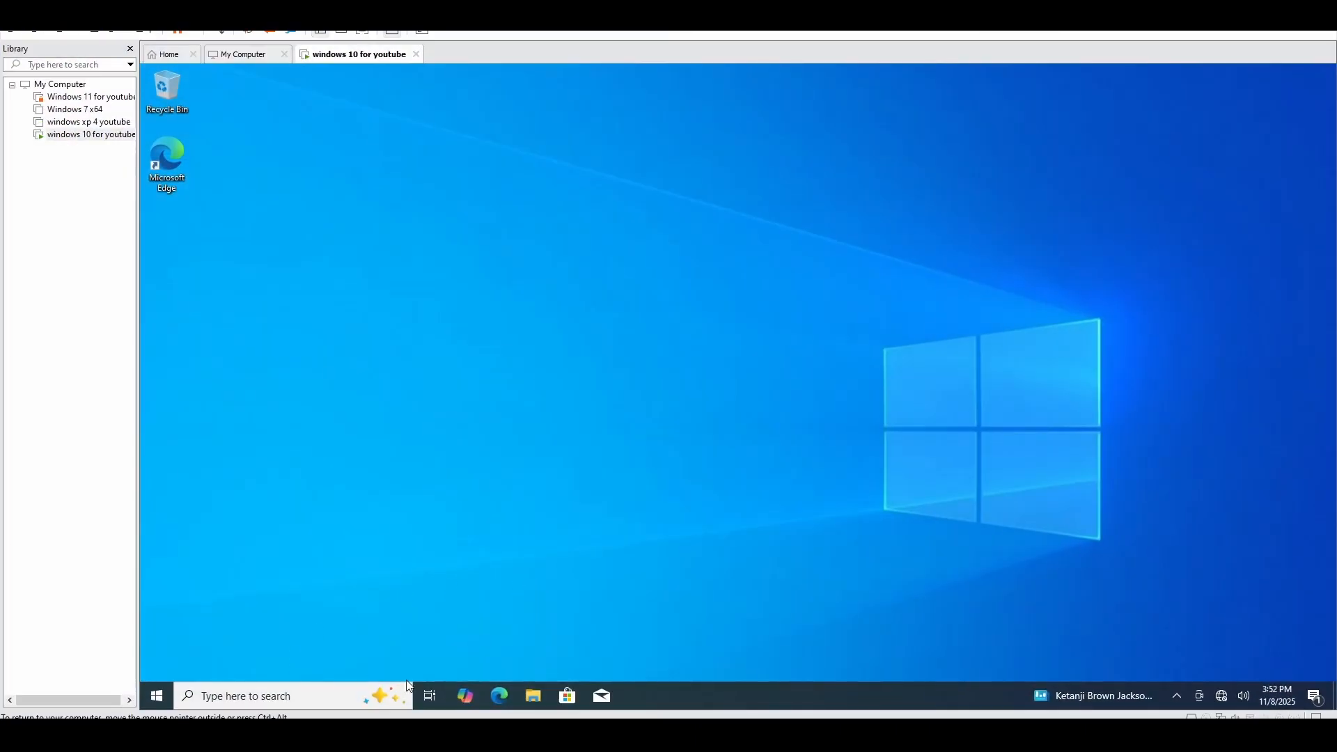
Open the CES_X64FREO (E:) drive from This PC, then start regedit
left_click(532, 696)
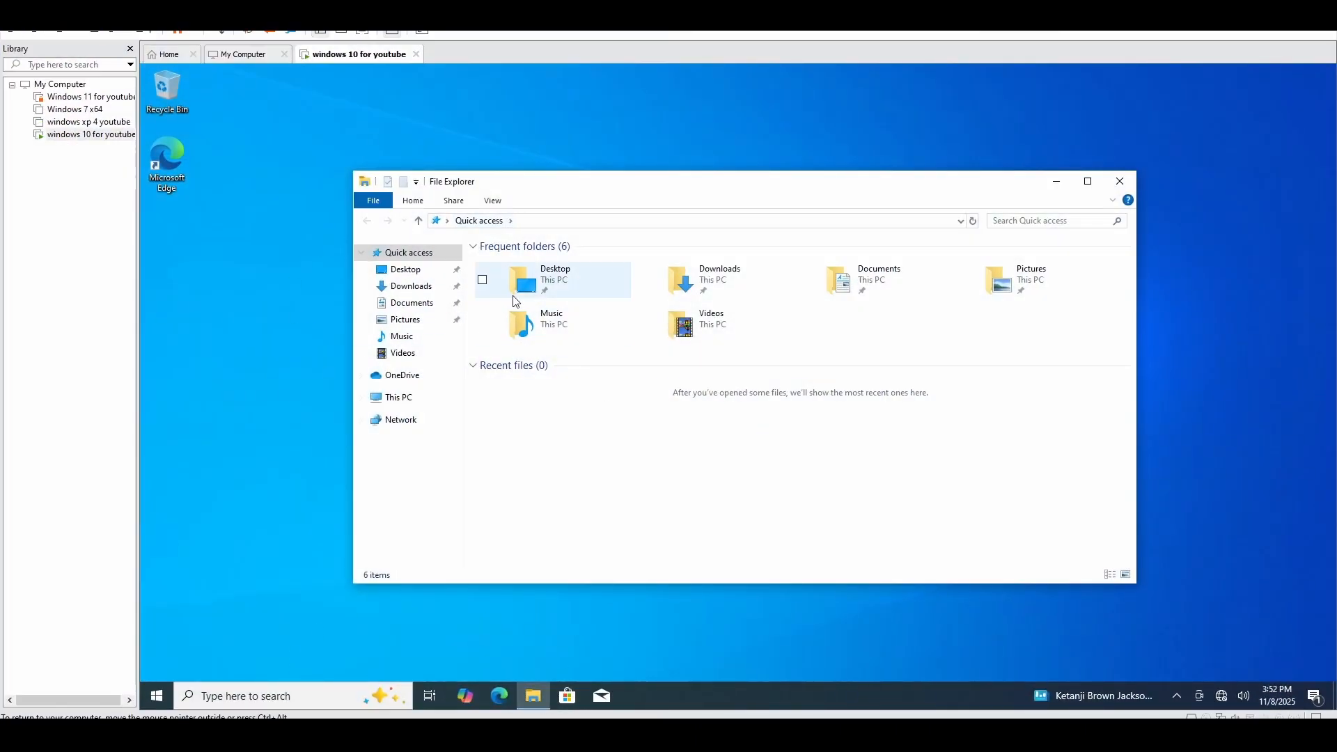
left_click(398, 397)
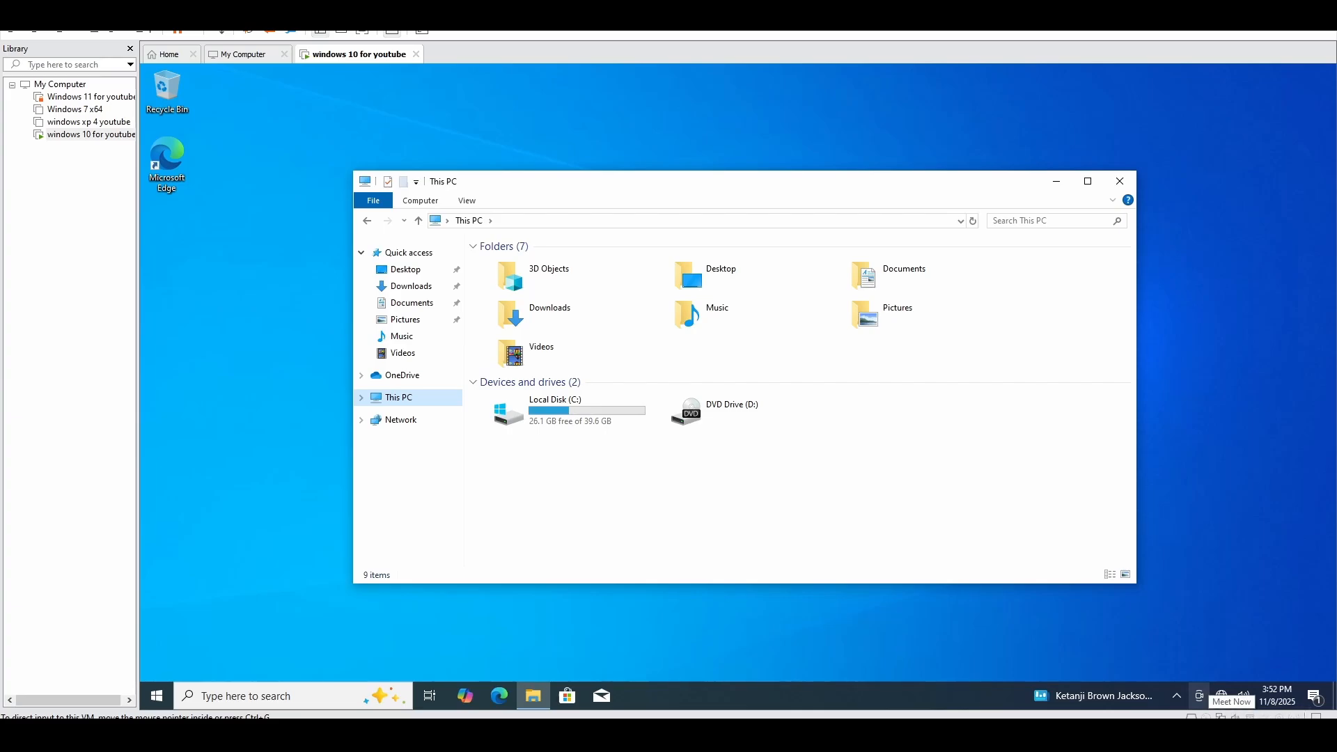
mouse_move(856, 419)
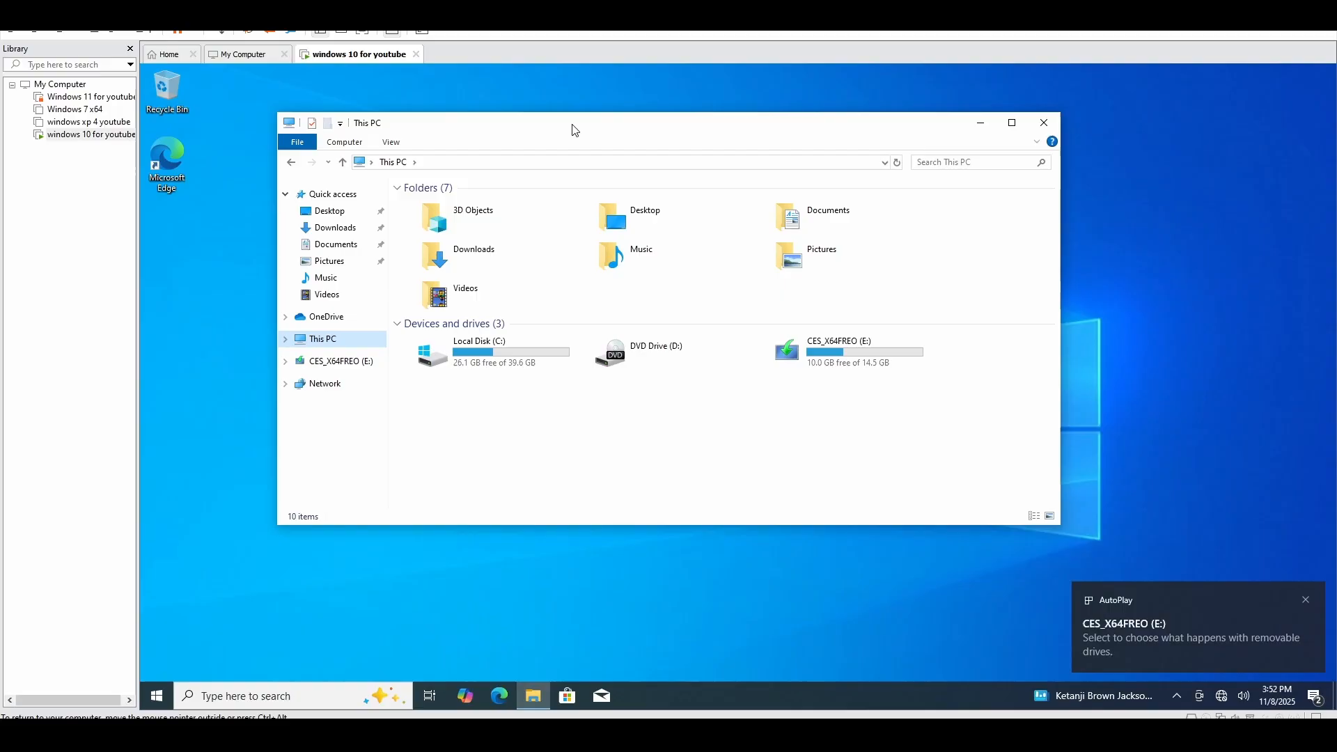
double_click(838, 350)
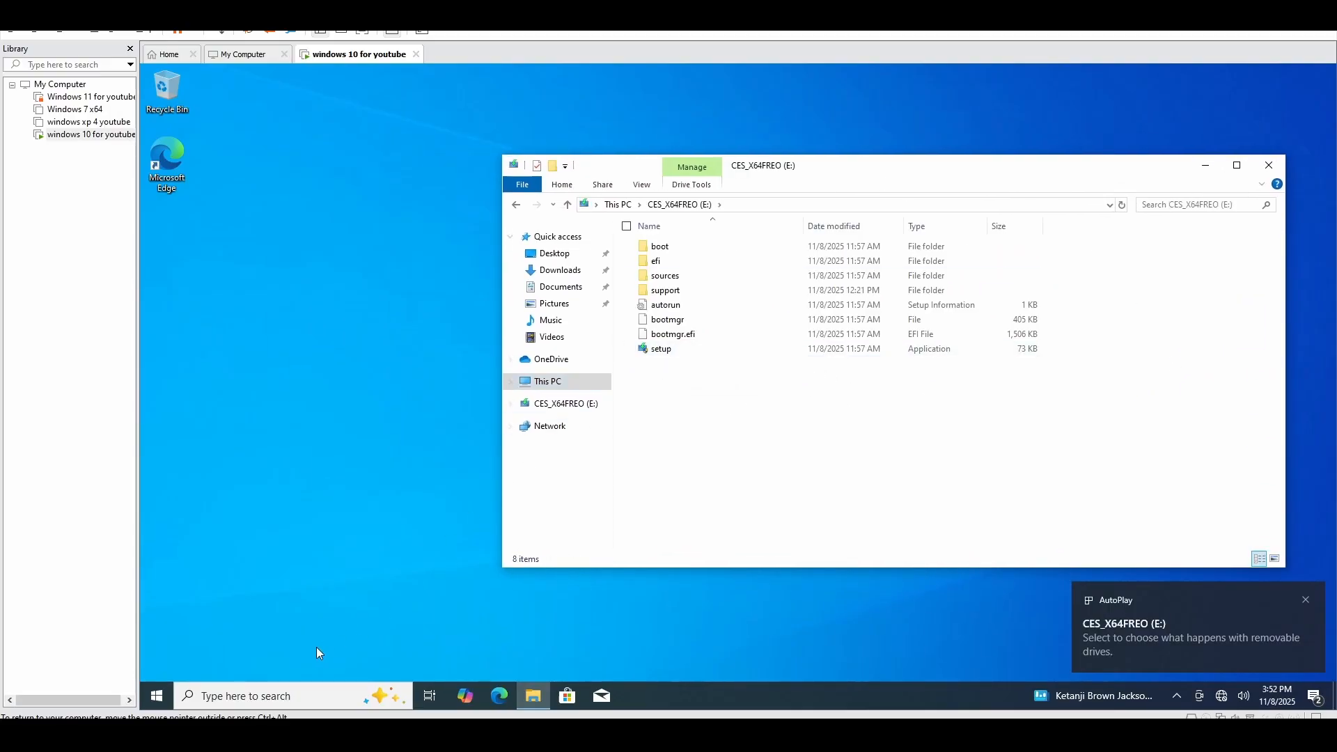
type("rged")
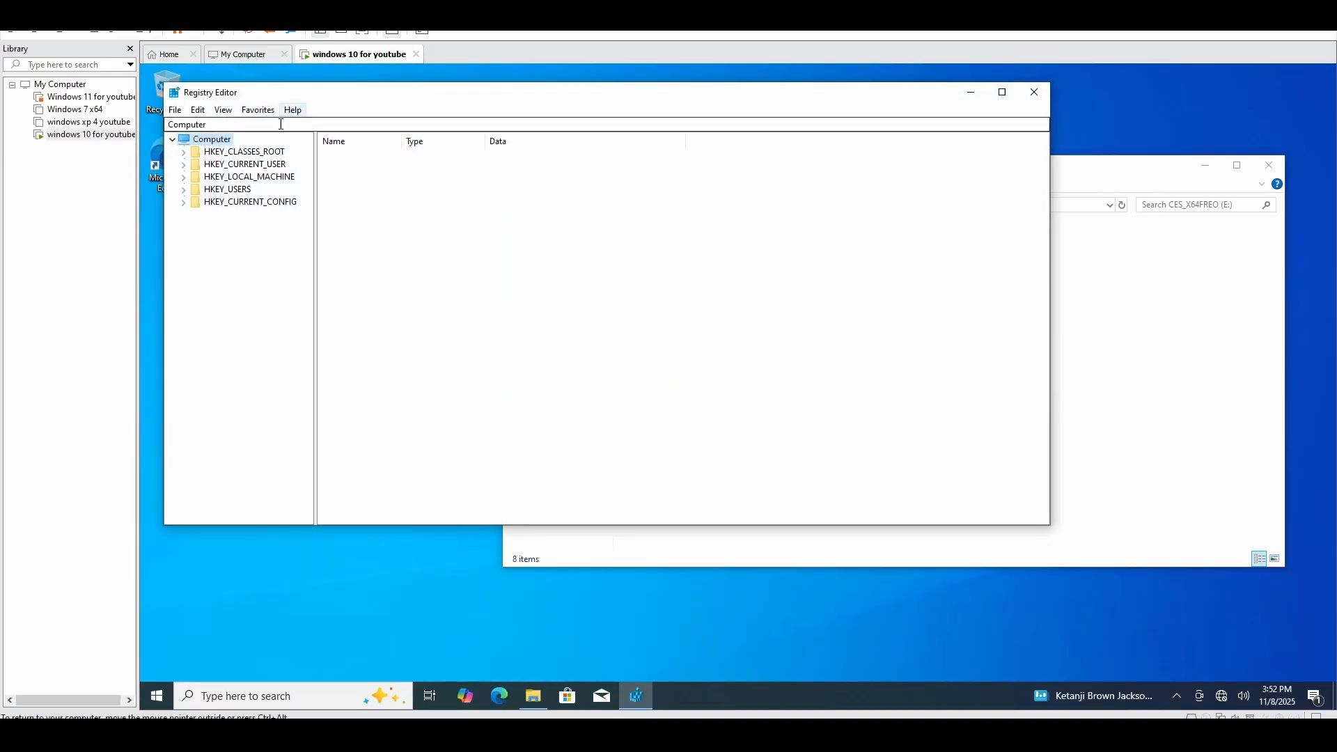
Navigate to HKLM\SOFTWARE\Microsoft\Windows NT\CurrentVersion to view edition and build values
left_click(184, 176)
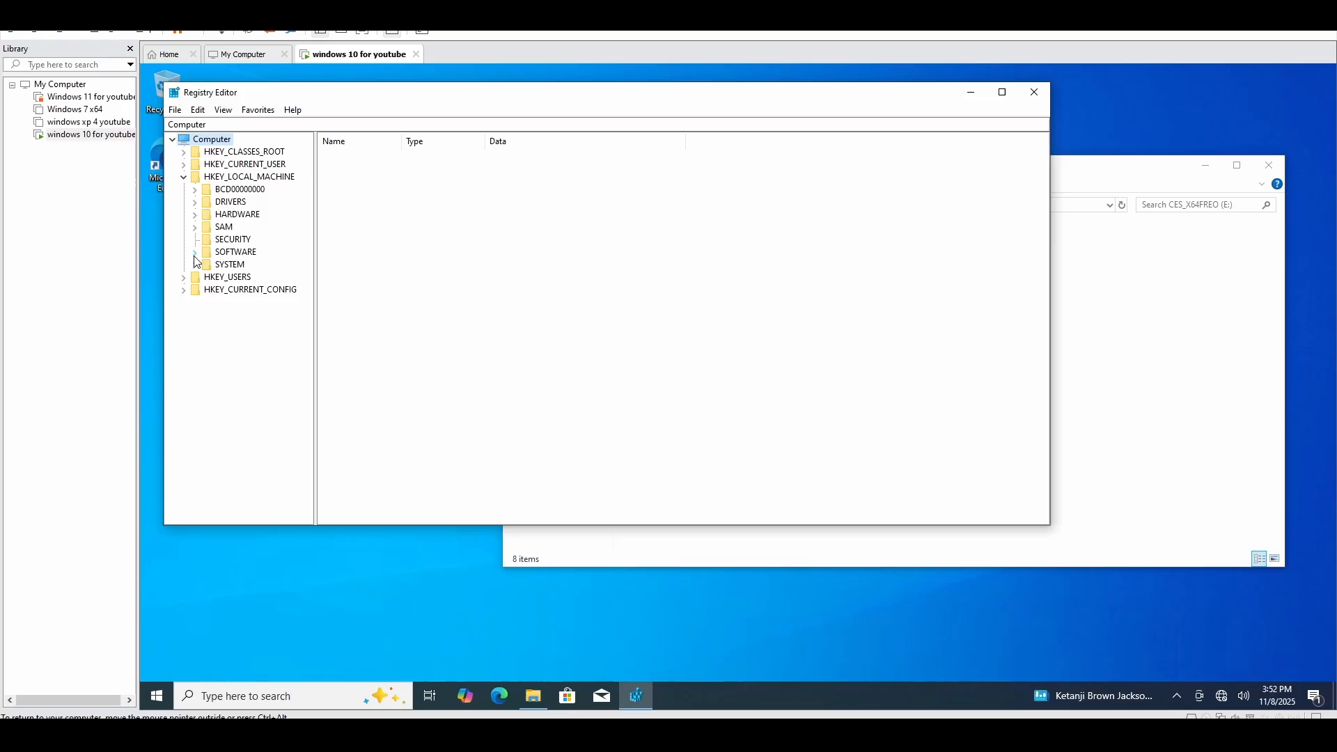
left_click(194, 251)
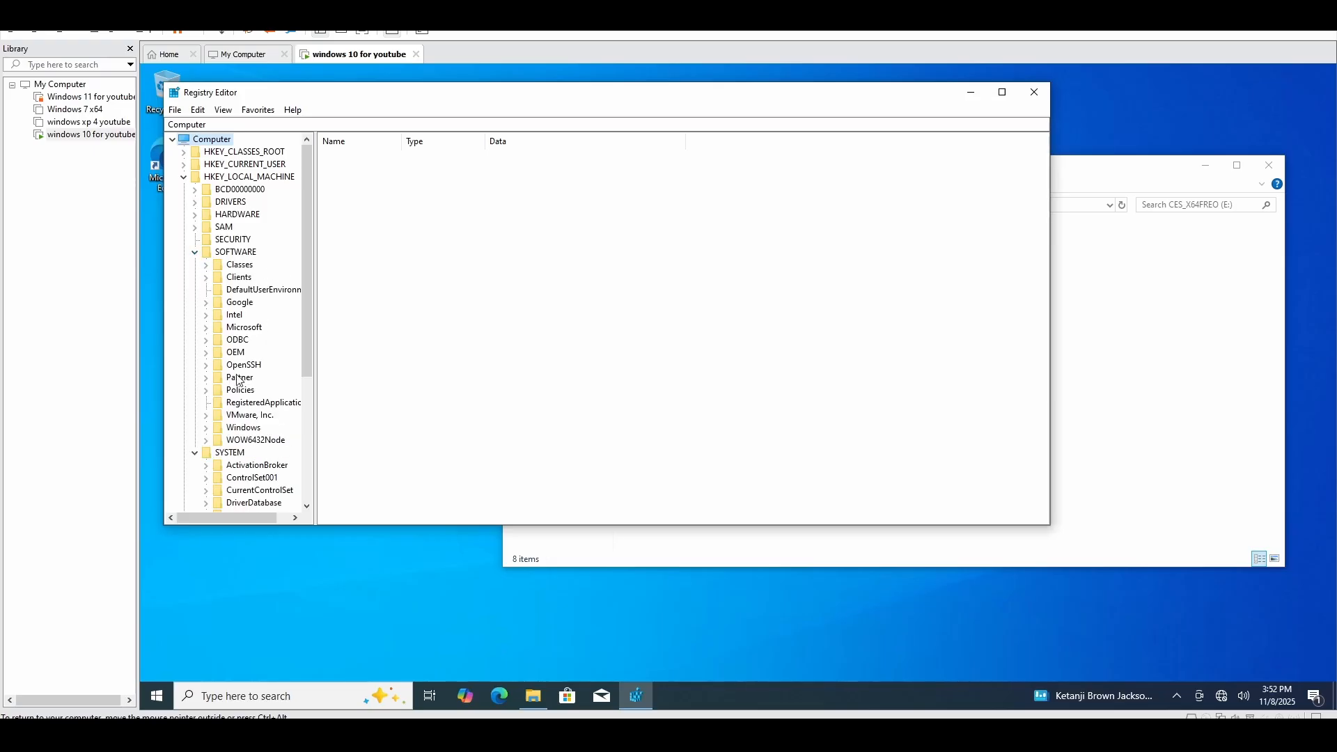
left_click(243, 326)
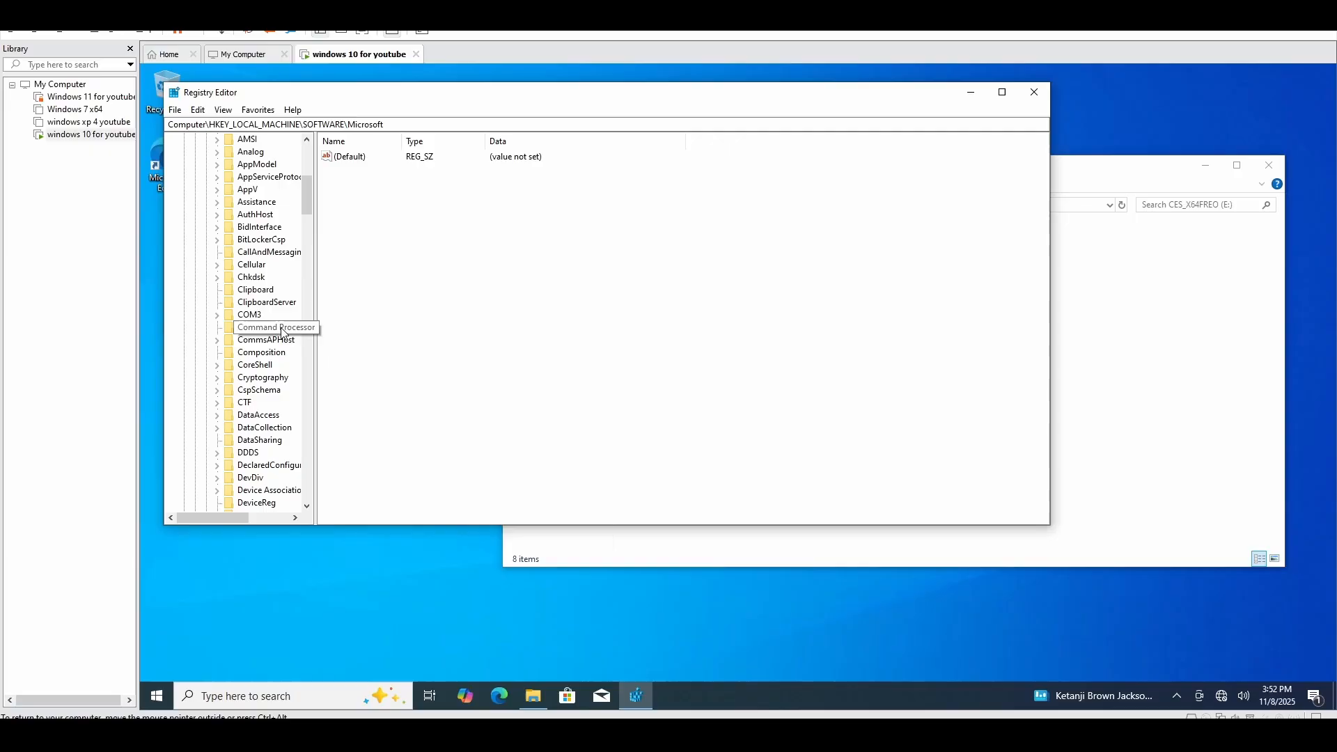
scroll("down", 3)
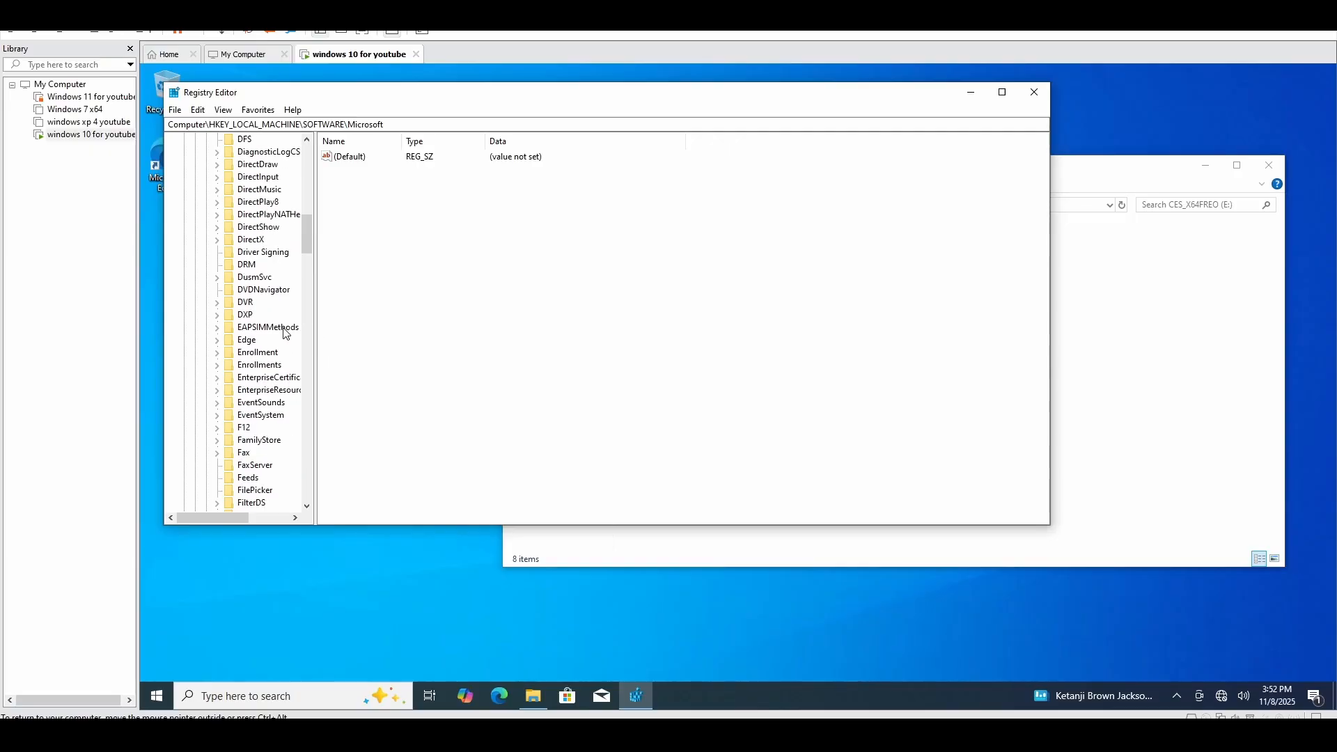
scroll("down", 3)
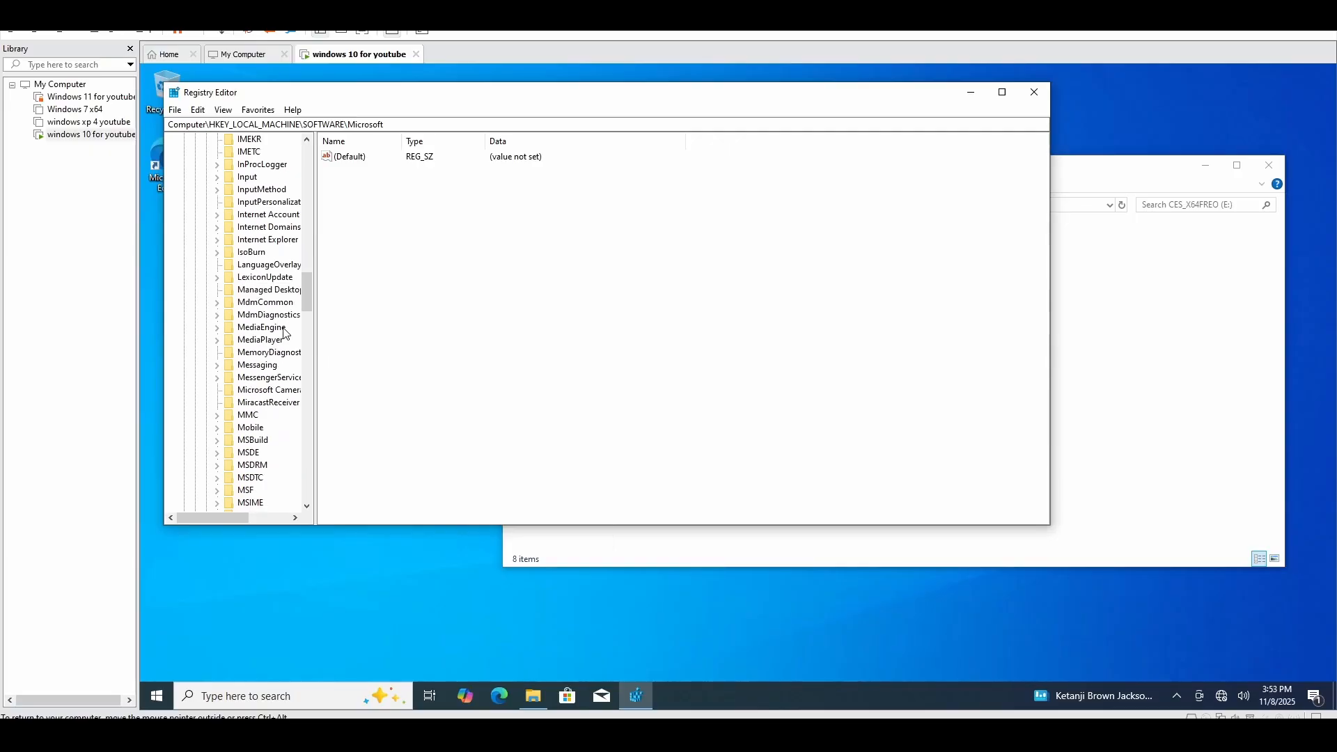
scroll("down", 3)
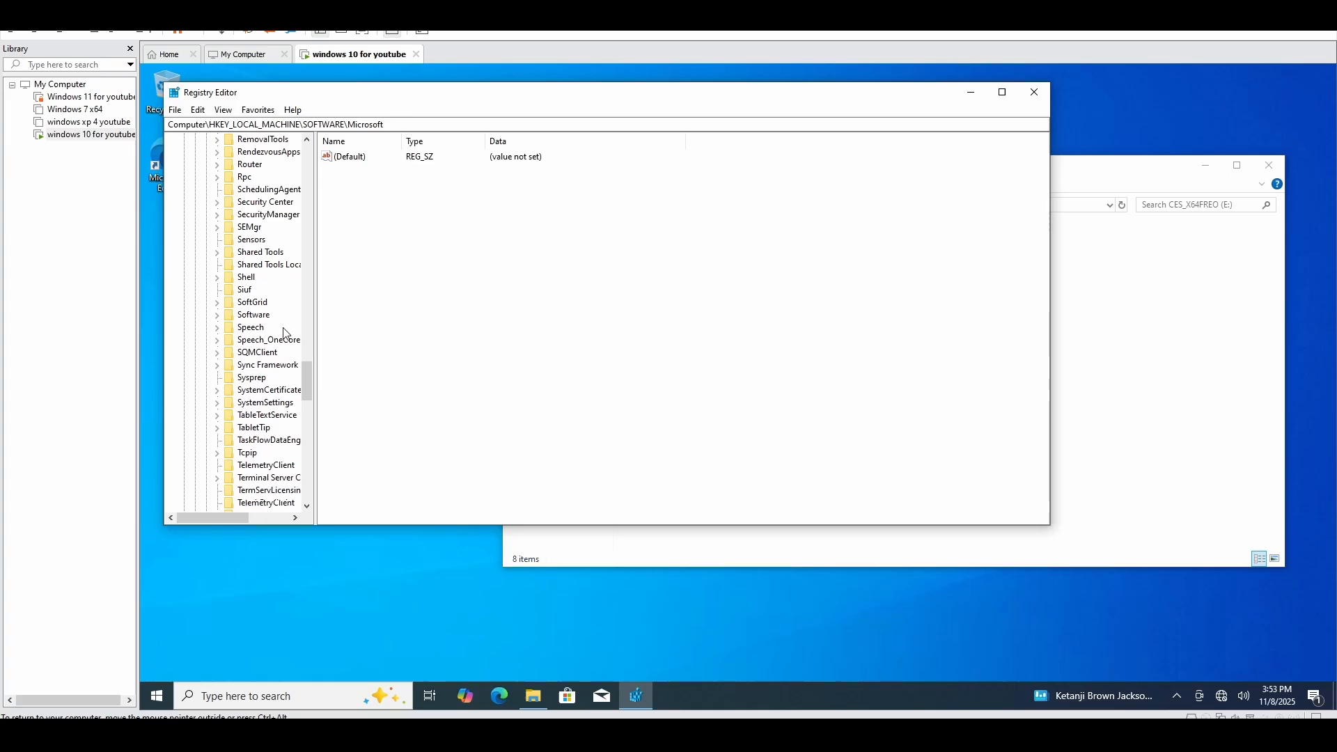
scroll("down", 3)
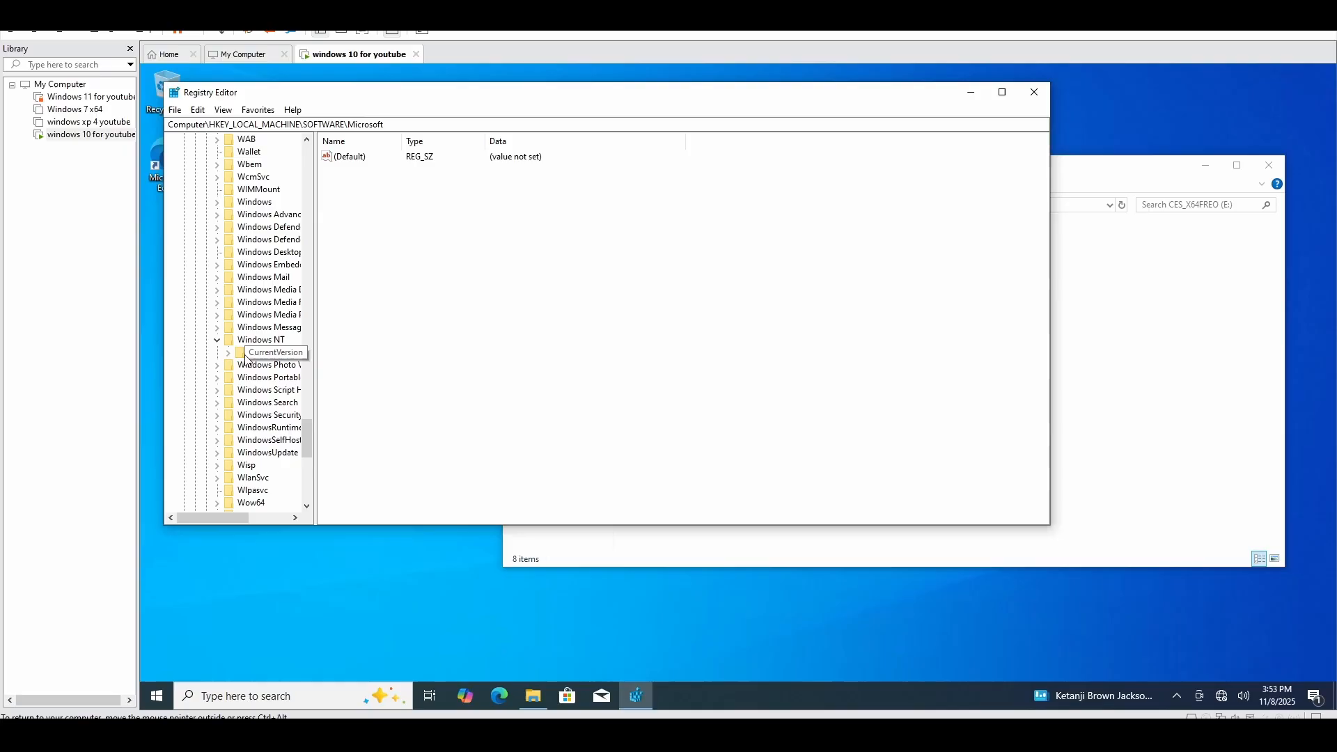
left_click(274, 353)
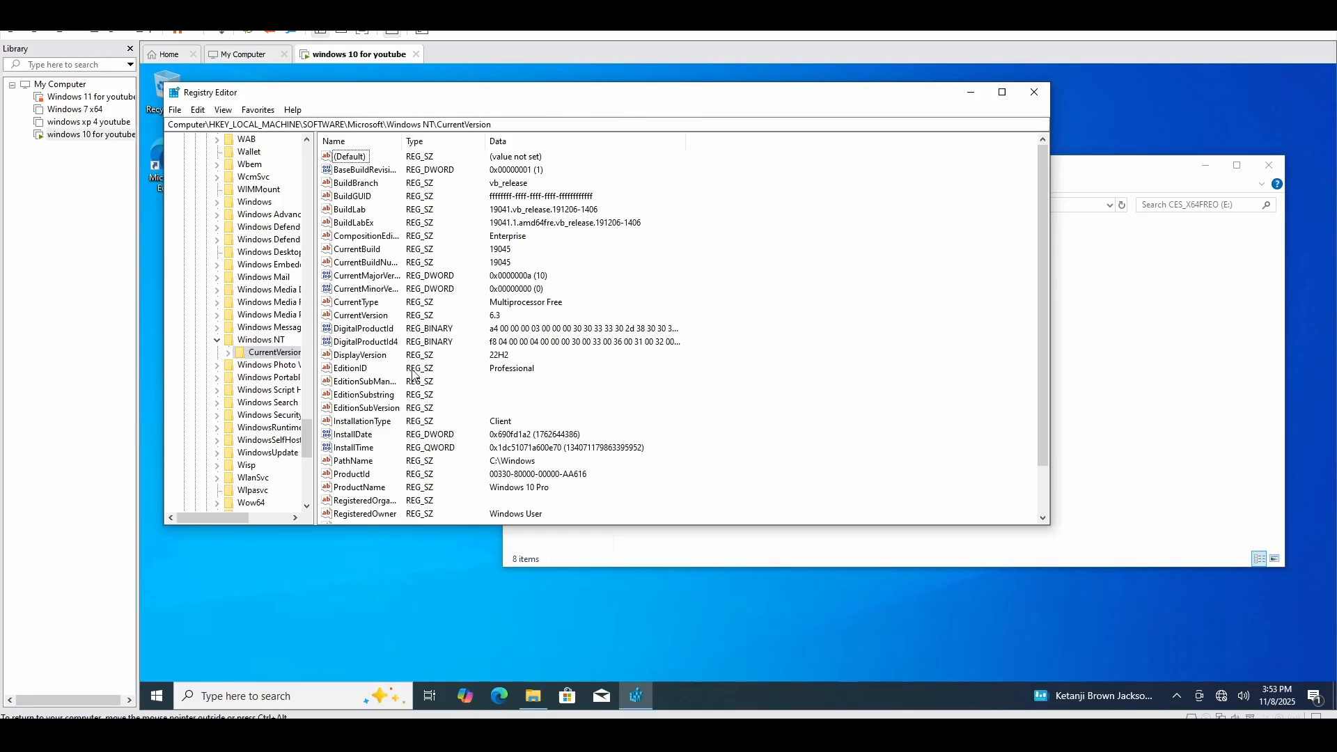
Edit the EditionID string, replacing Professional with IoTEnterprise
double_click(349, 368)
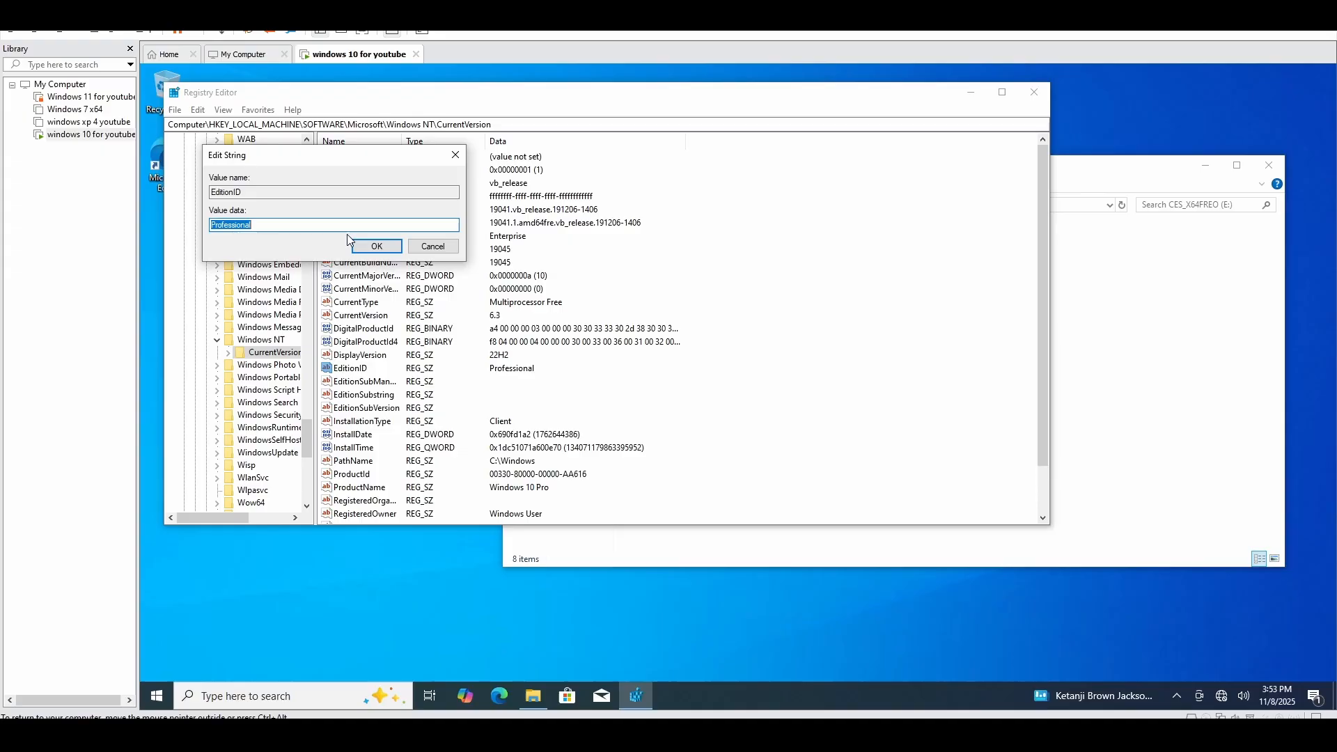
mouse_move(414, 270)
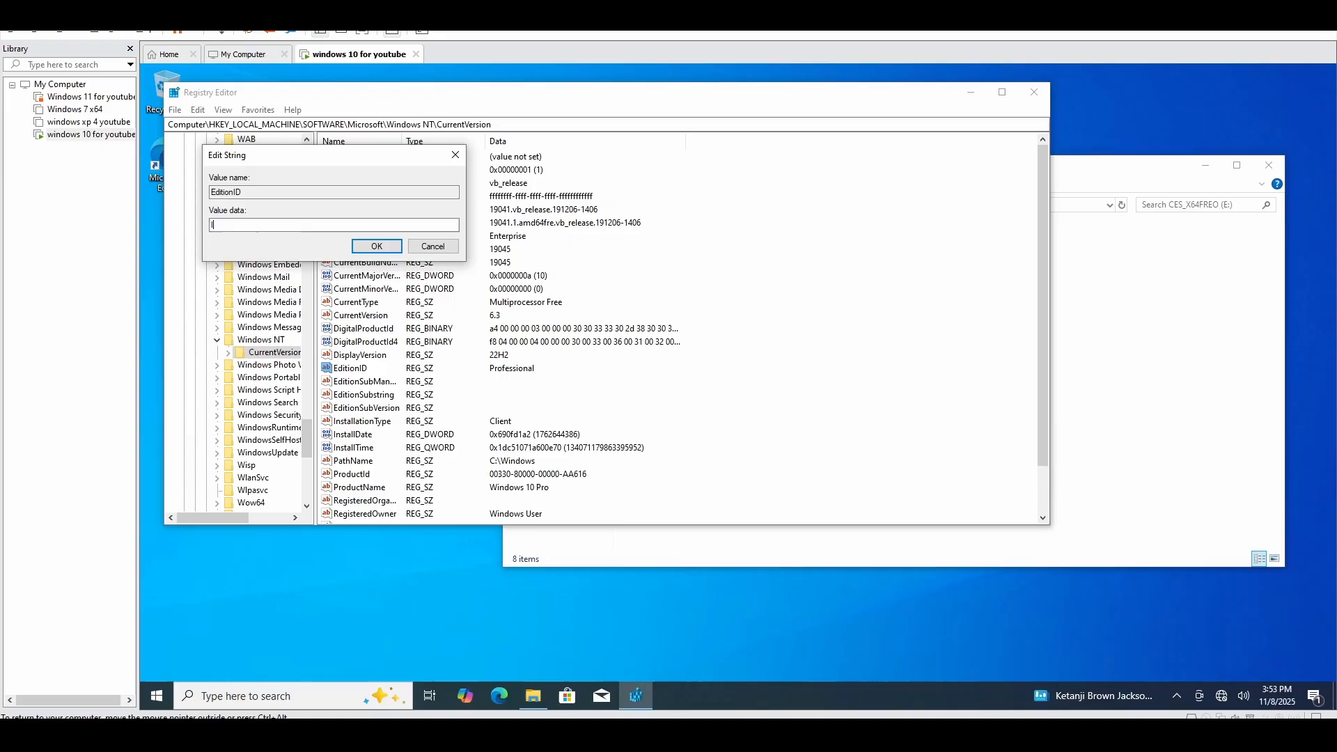
type("o")
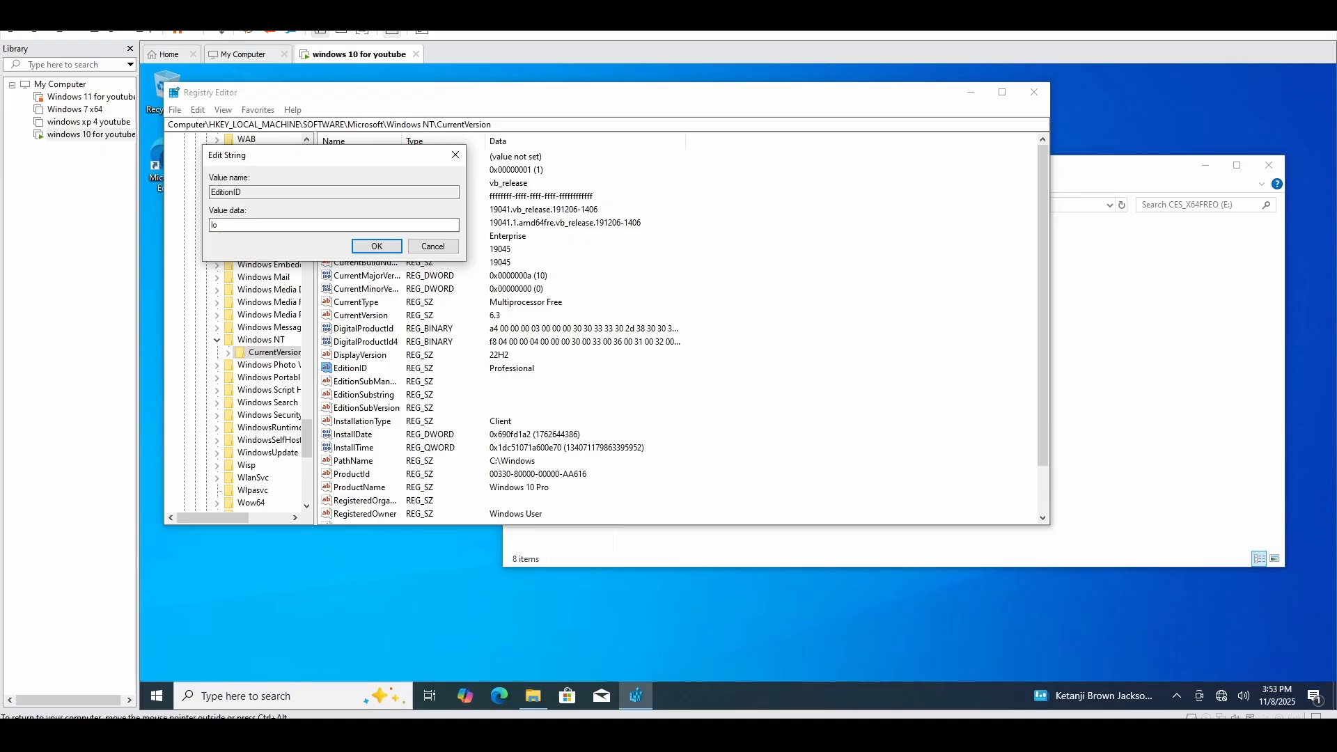
type("1")
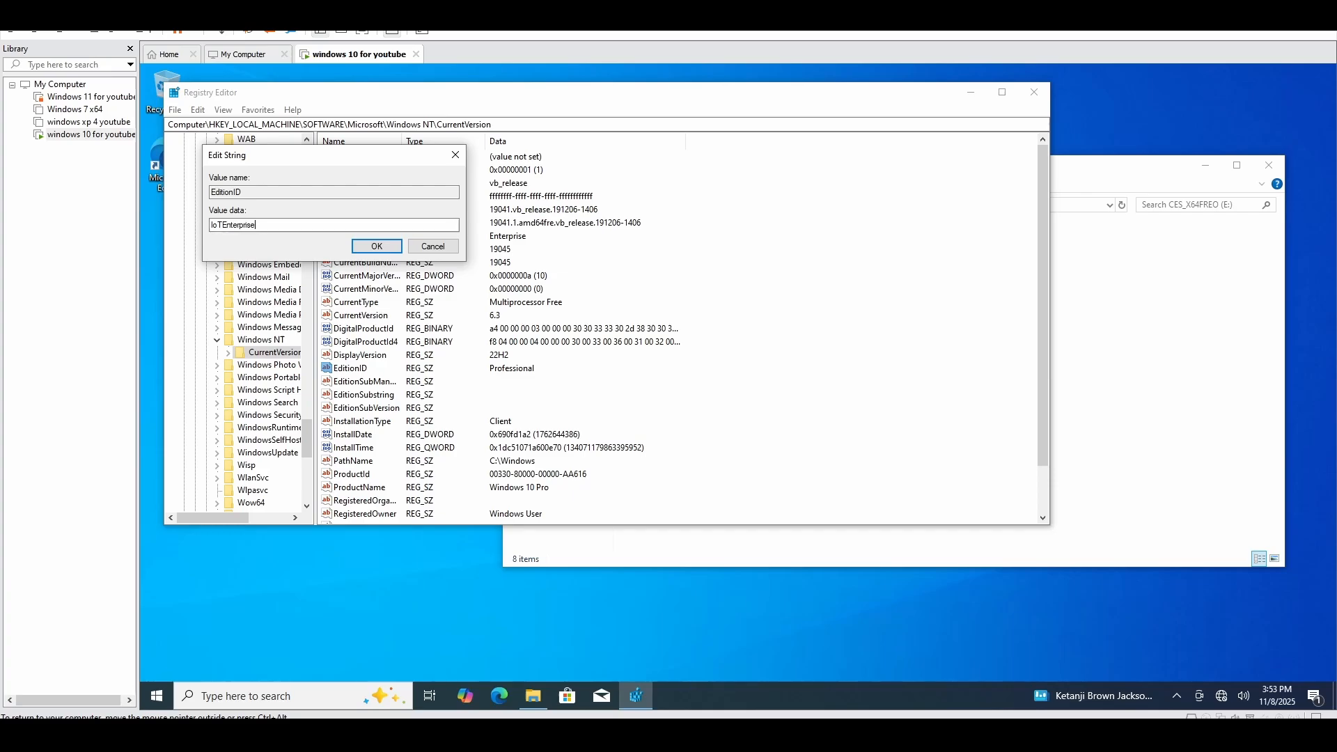
type("S")
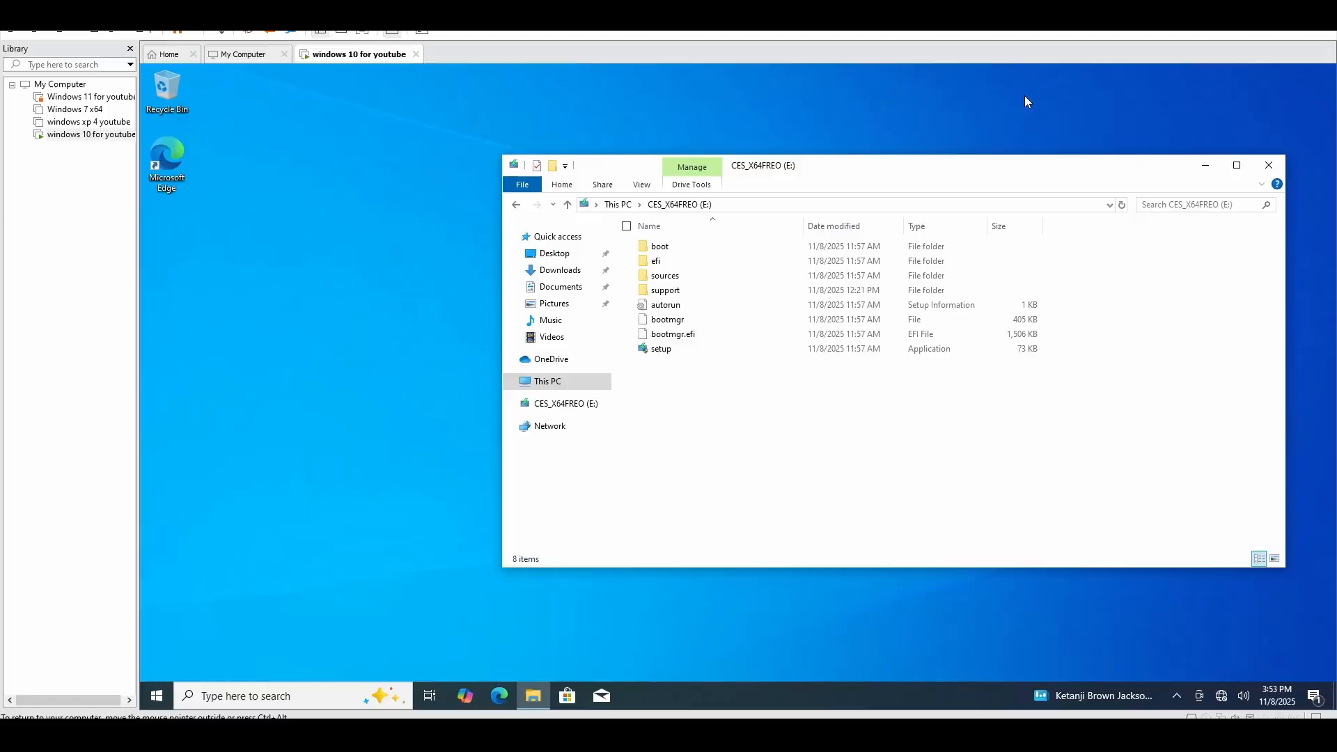
Return to drive E:'s file listing and select the setup application
double_click(661, 349)
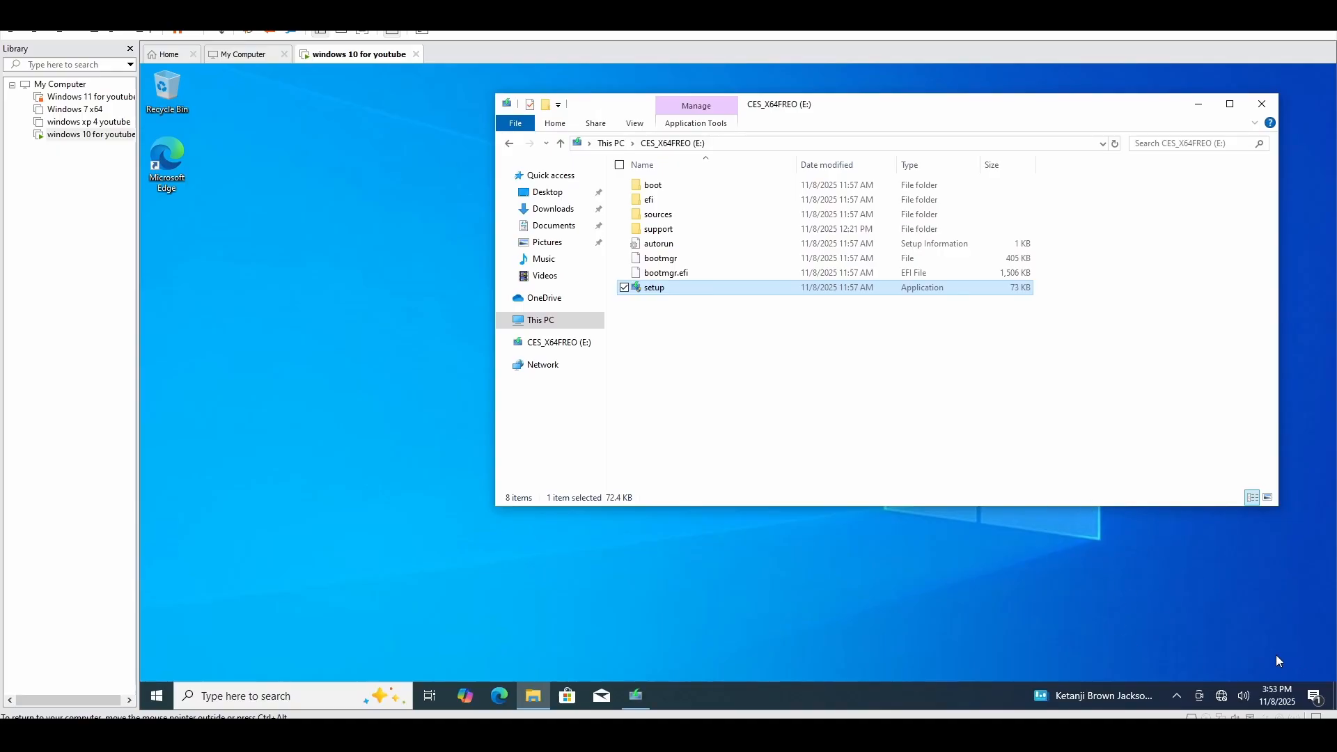
mouse_move(493, 542)
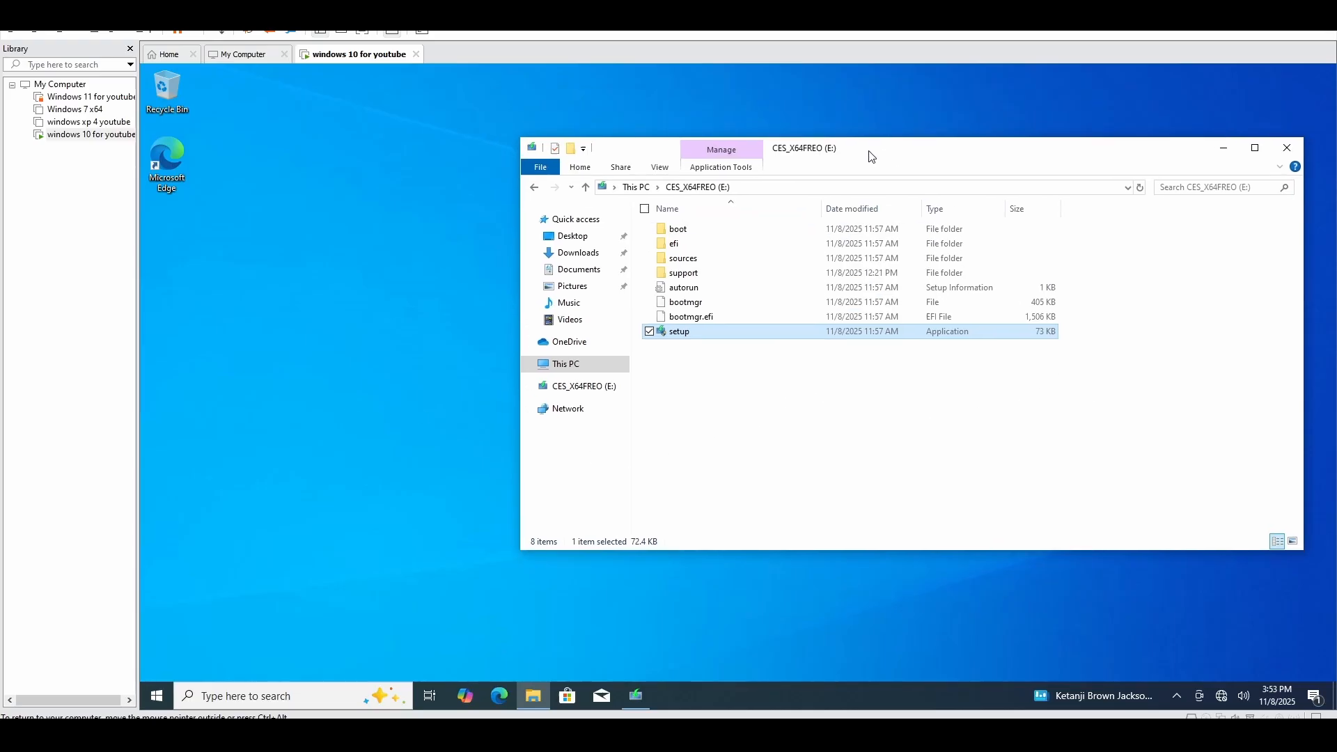
double_click(679, 331)
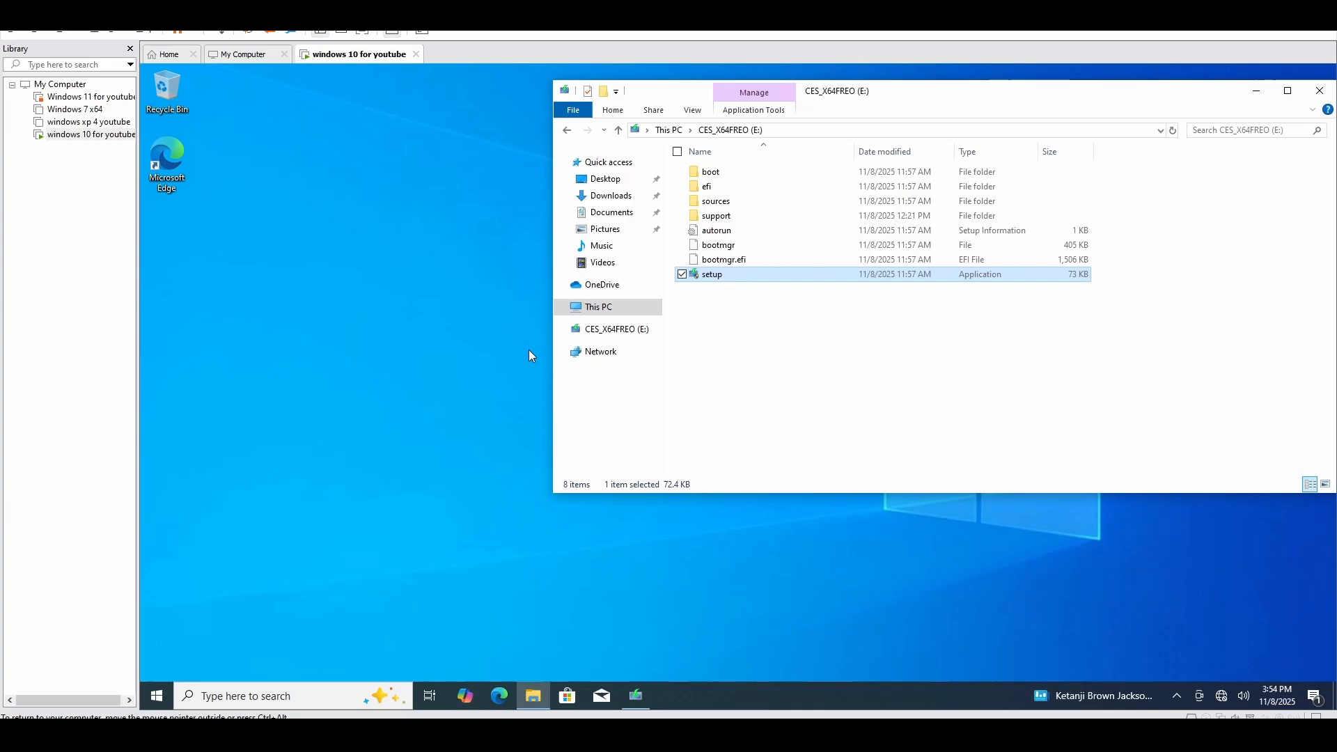
Launch setup from drive E: and continue past the welcome page to the license terms
double_click(711, 274)
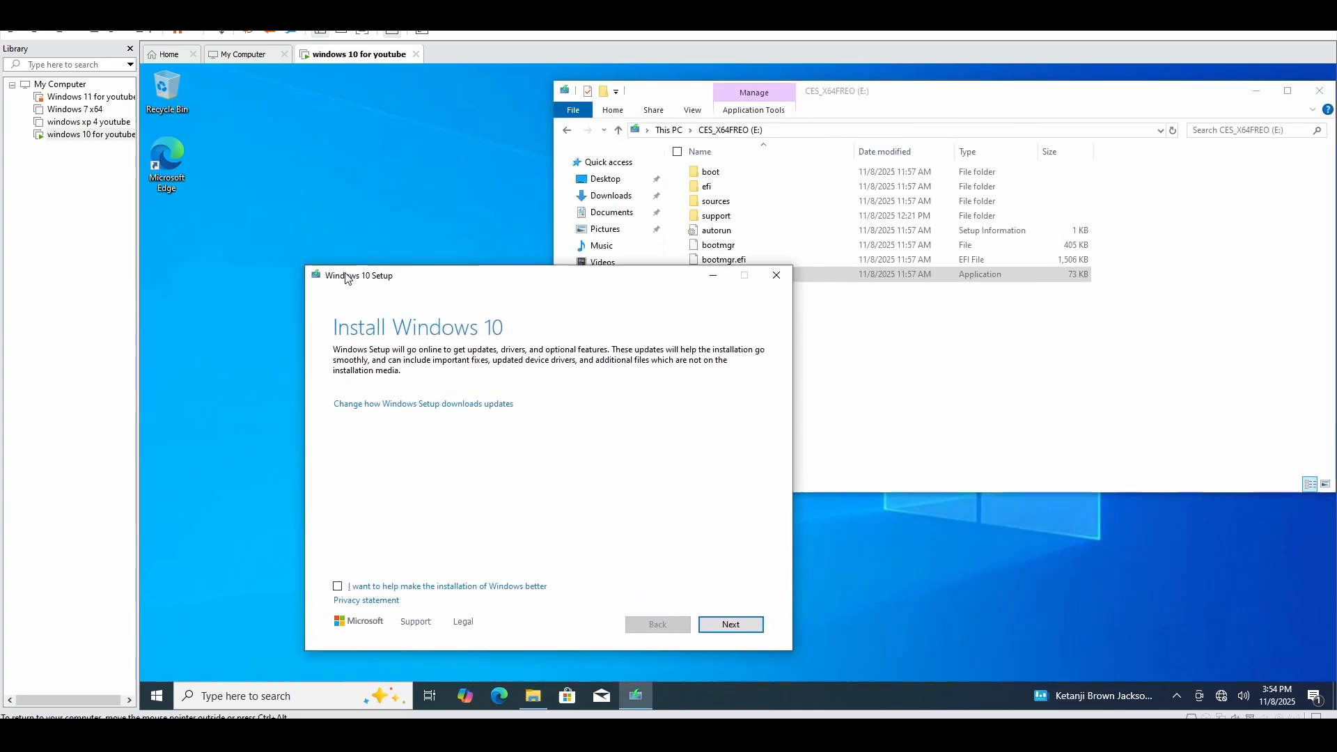
left_click_drag(359, 274, 230, 186)
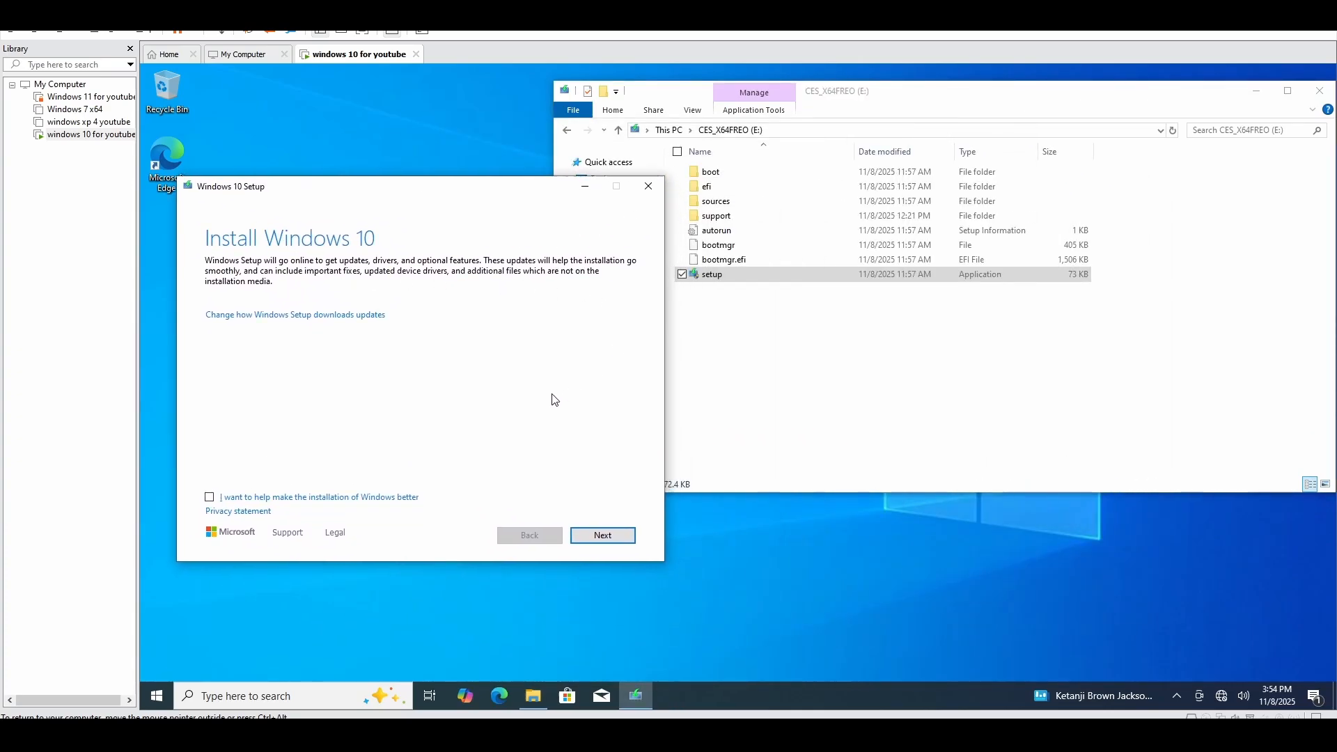
left_click(602, 535)
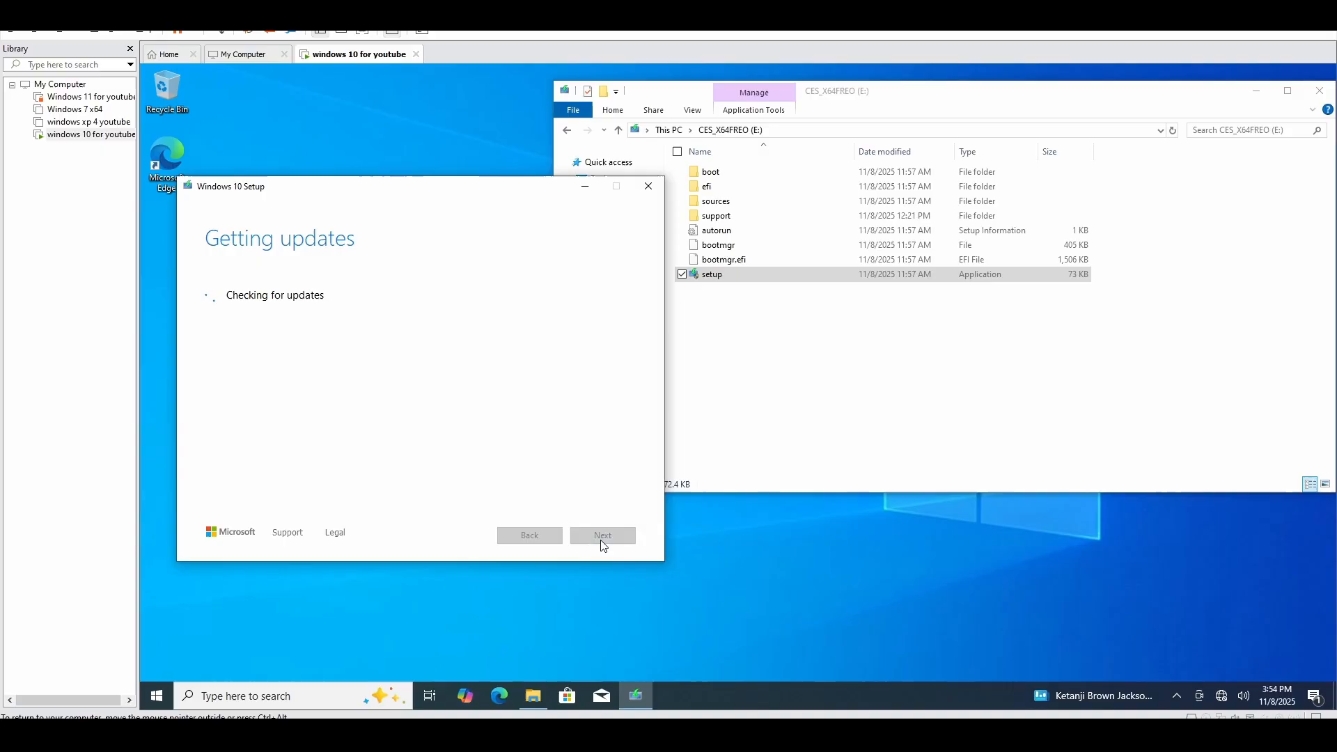
left_click_drag(231, 186, 468, 261)
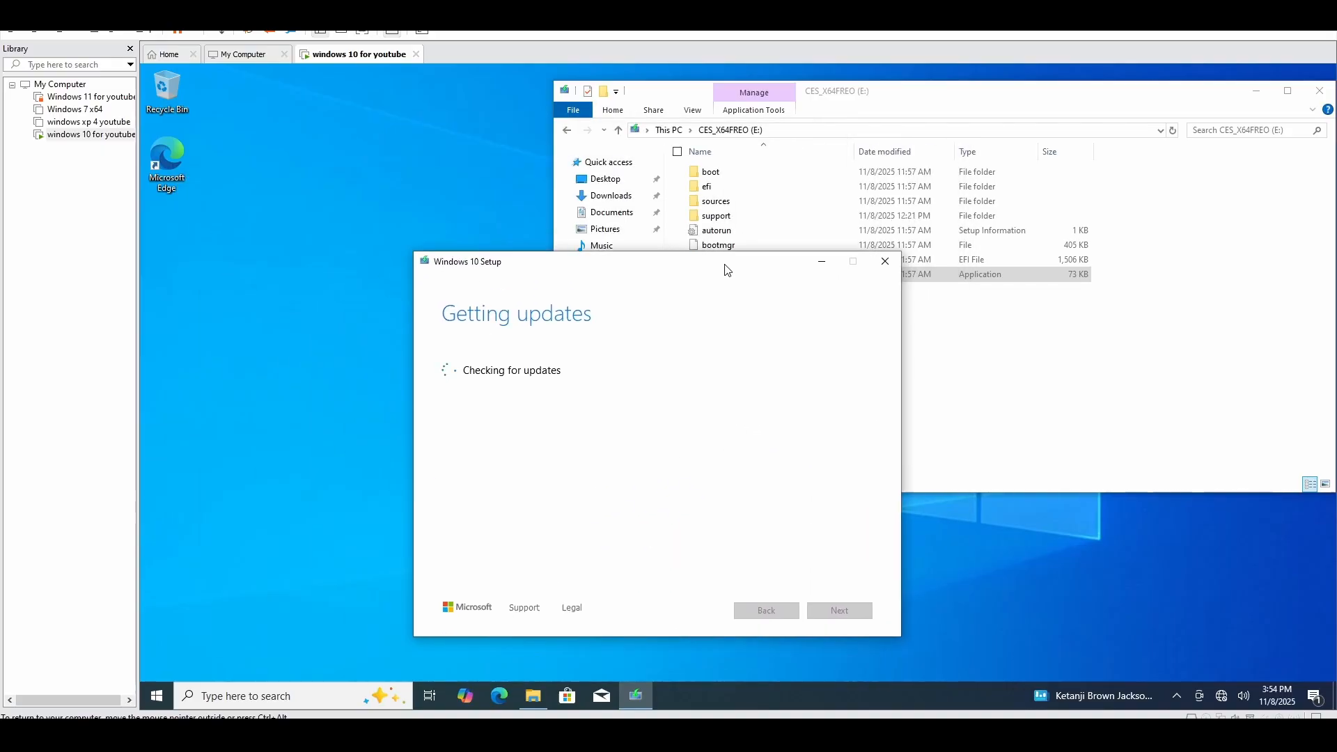
left_click_drag(657, 261, 563, 225)
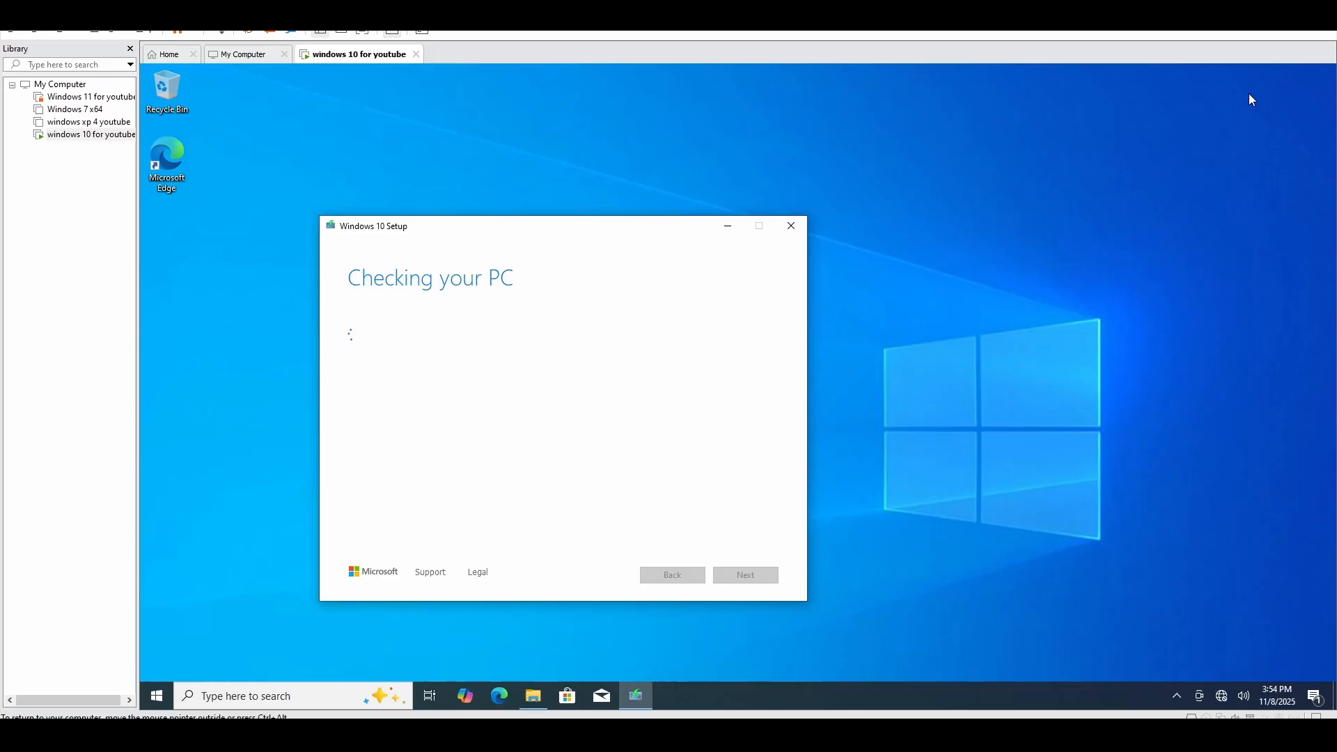
left_click_drag(563, 225, 687, 174)
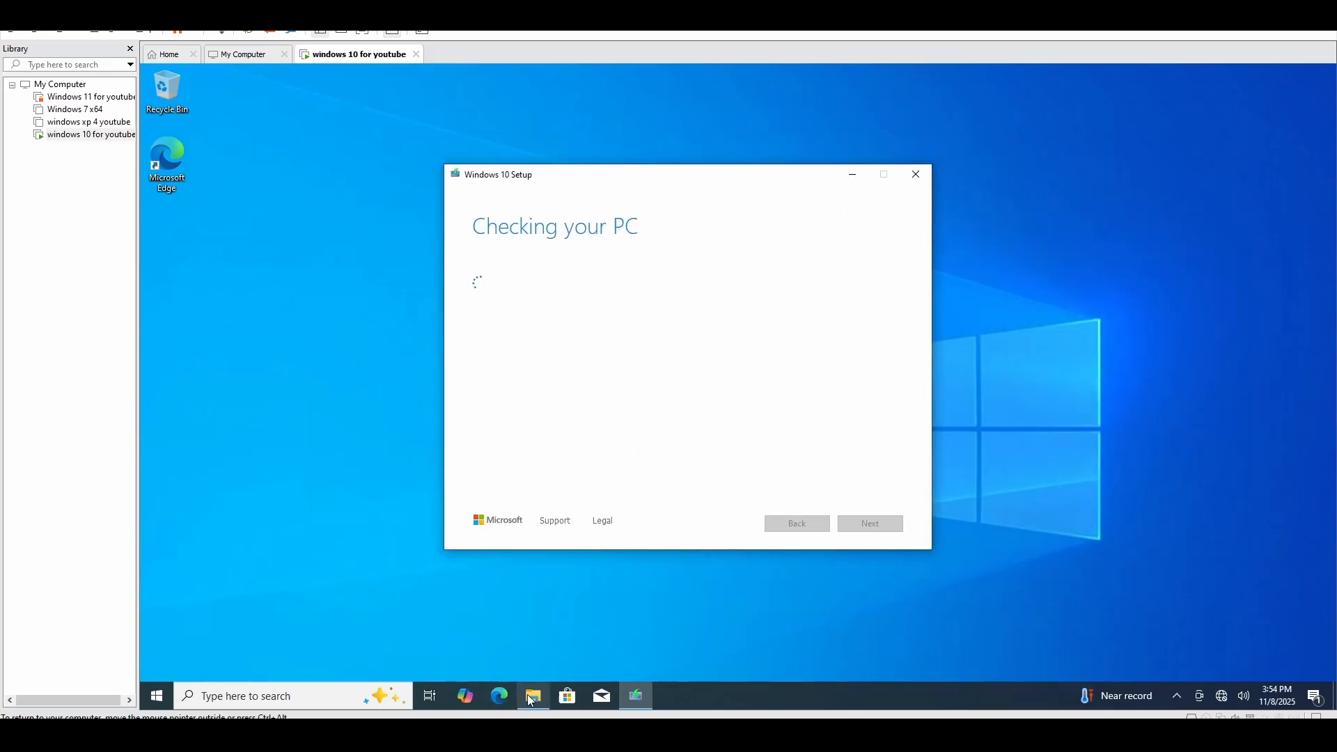
left_click(532, 696)
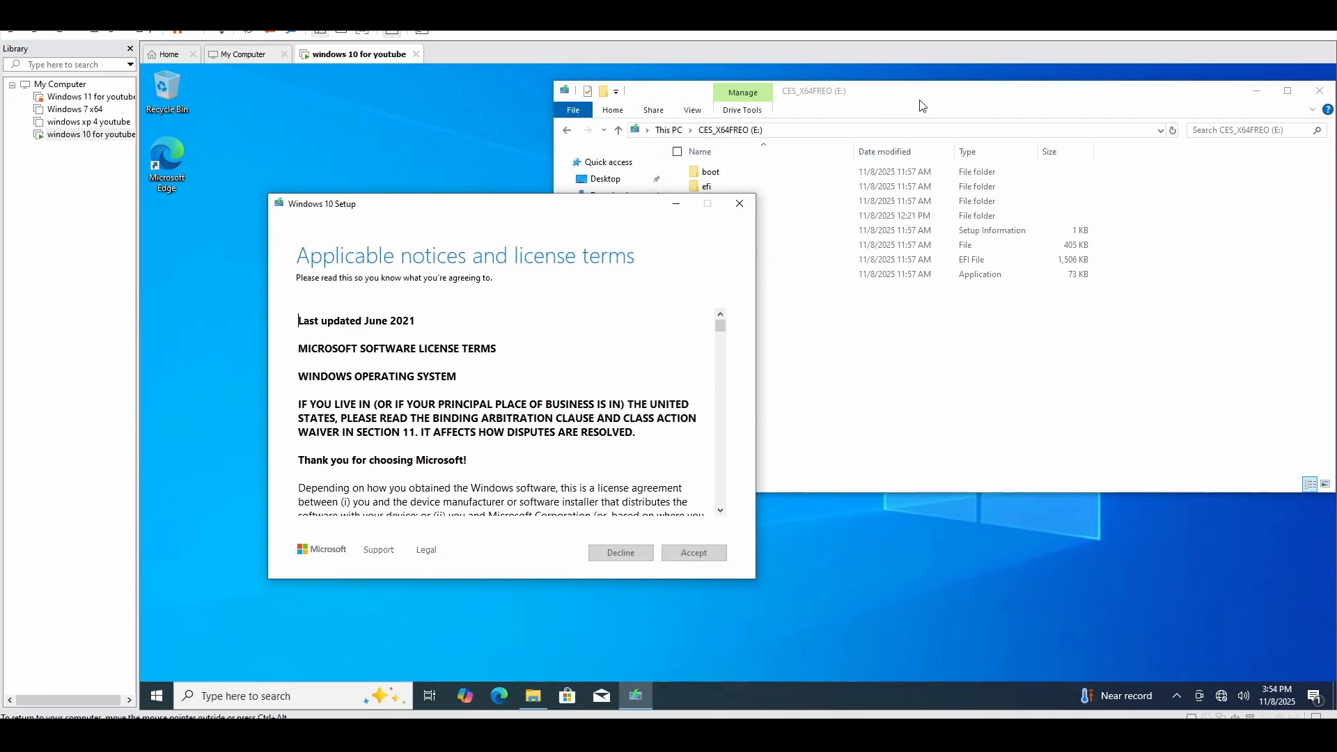
Accept the license terms and reach Ready to install IoT Enterprise LTSC, keeping files and apps
left_click(694, 552)
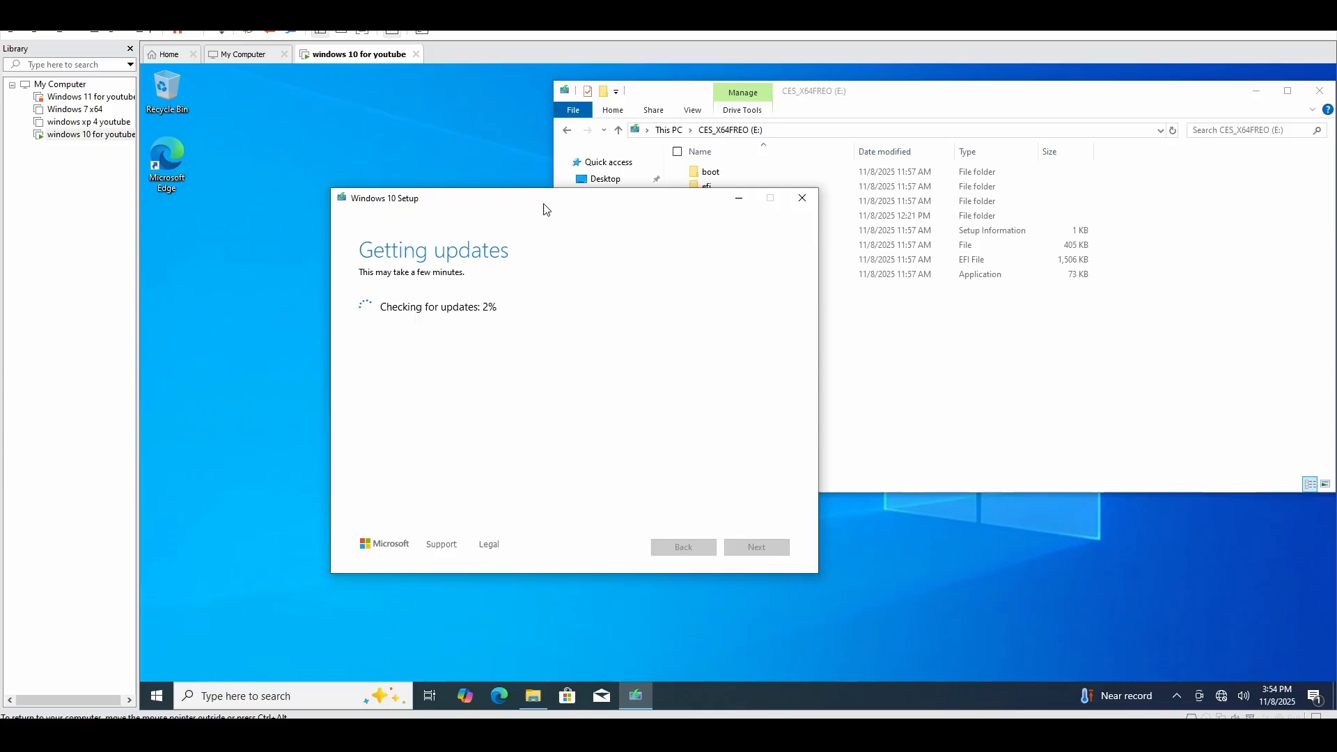
left_click_drag(385, 198, 347, 220)
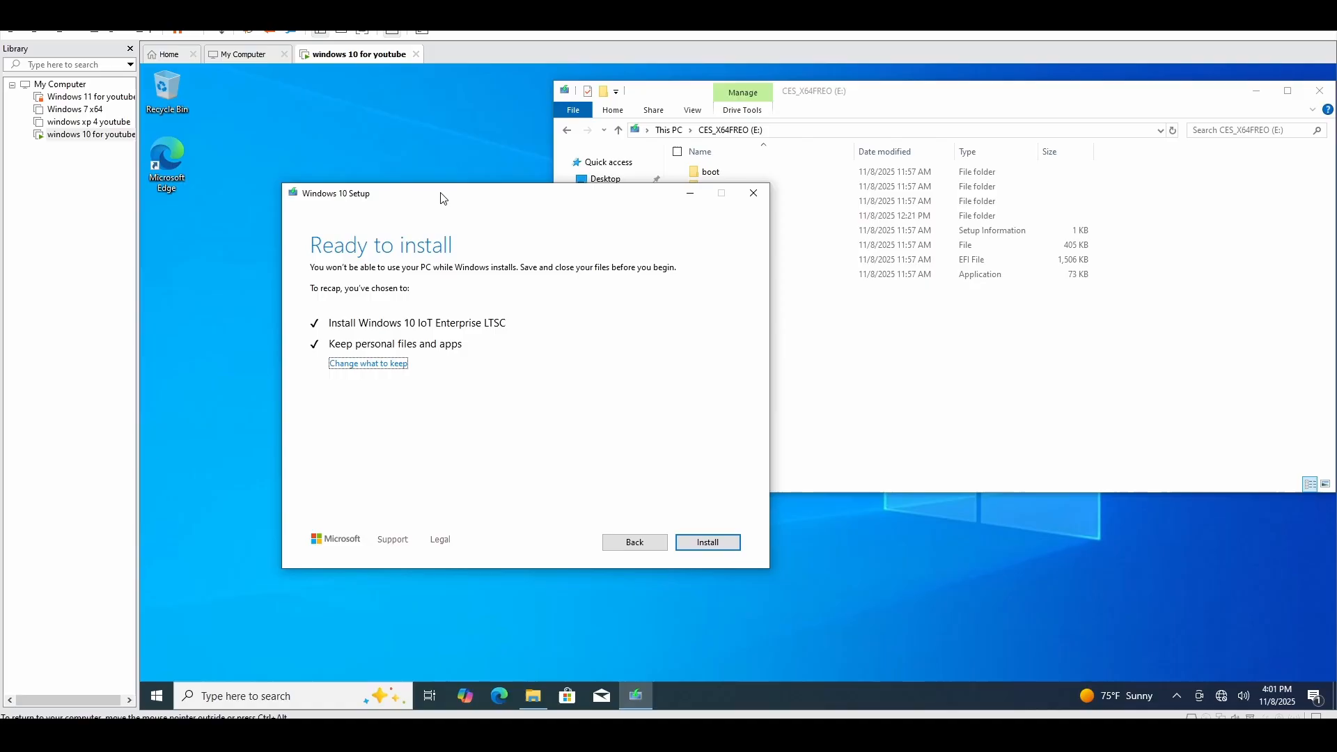
mouse_move(347, 333)
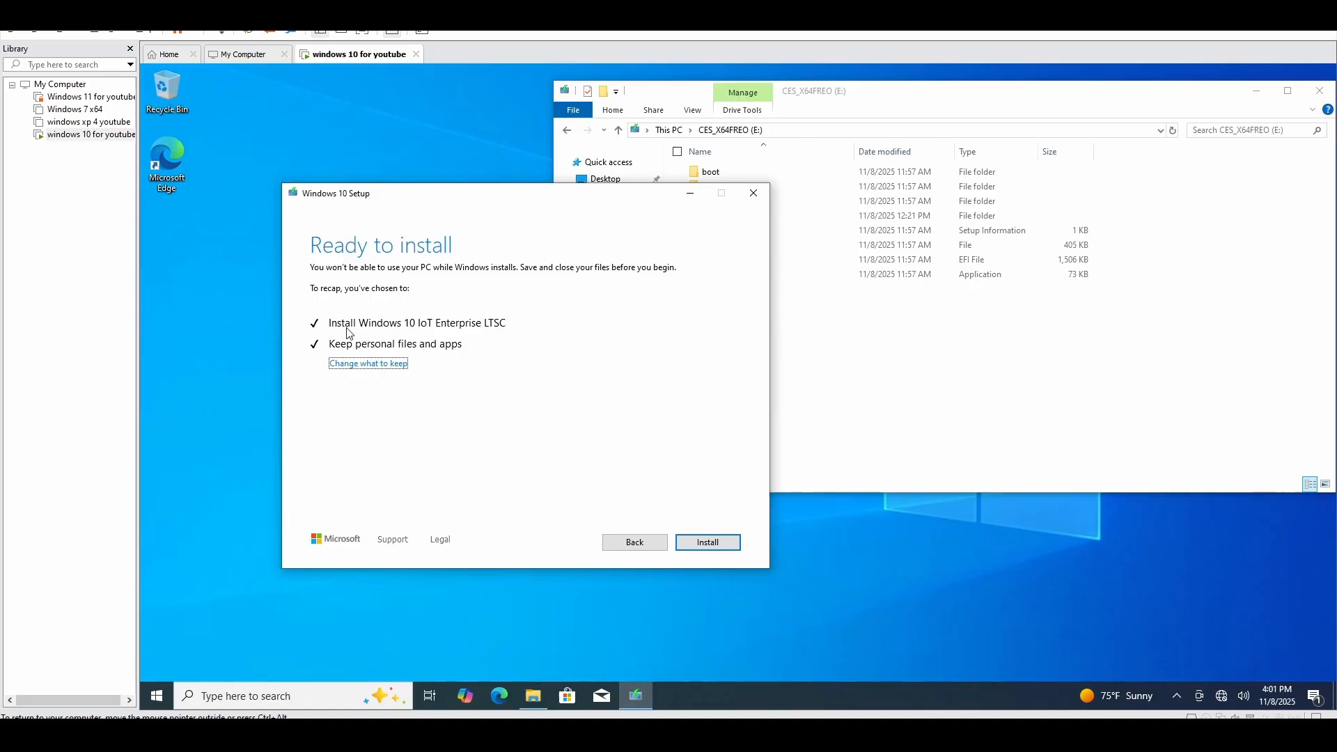
mouse_move(299, 333)
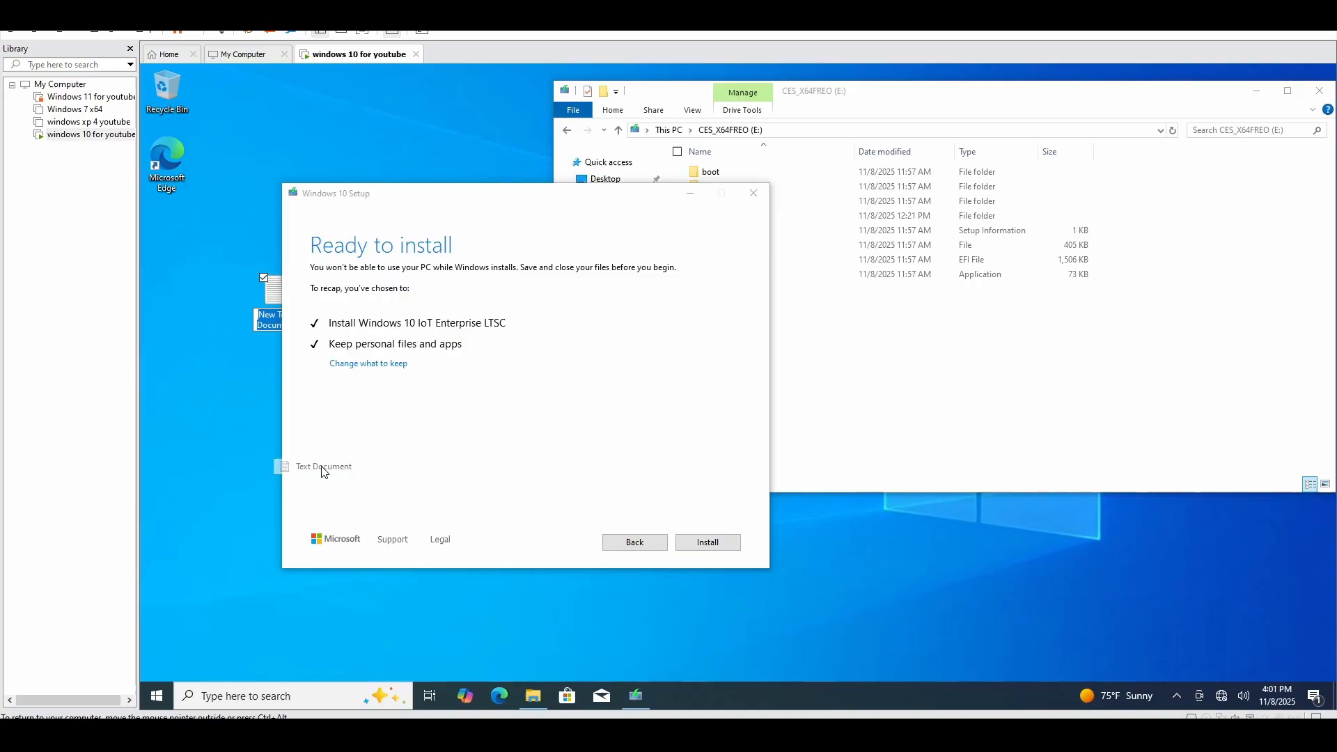
Type test text 'ufwefow wf' and 'hello' into a new desktop text document
type("ufwefow wf")
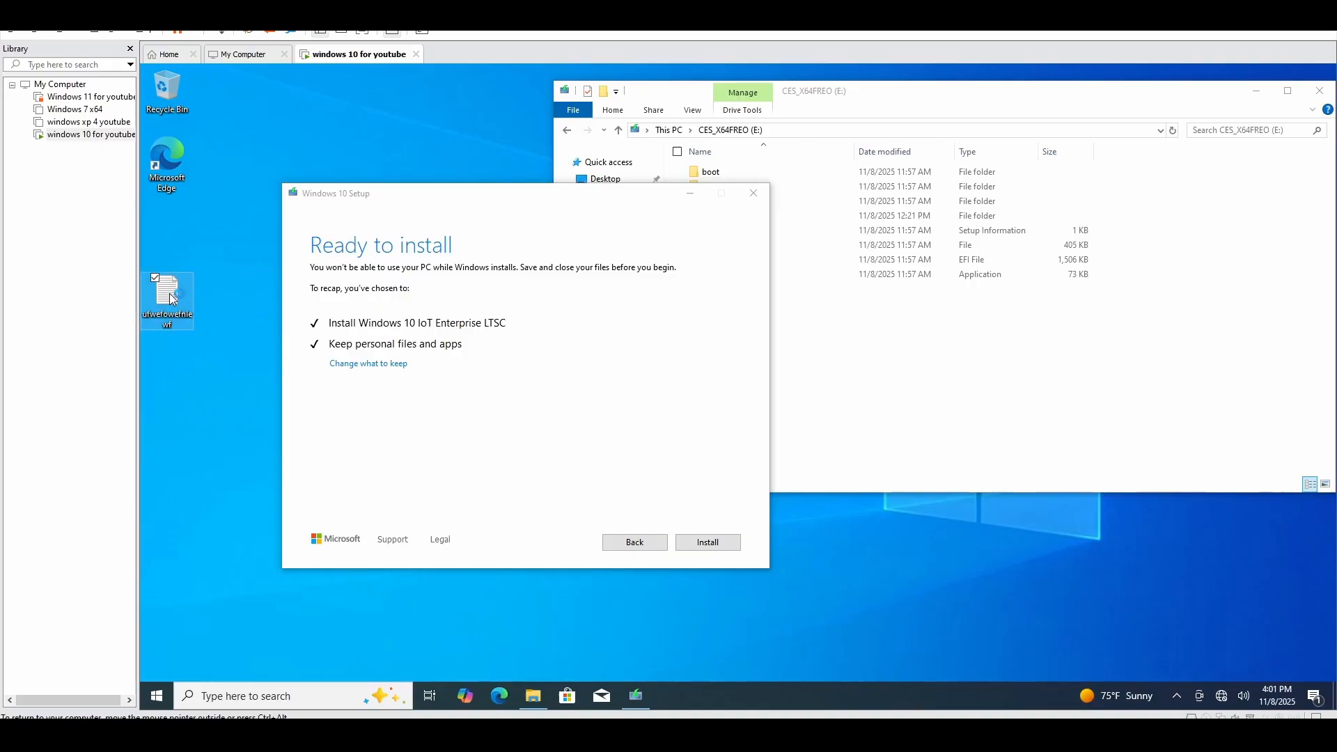
type("hello")
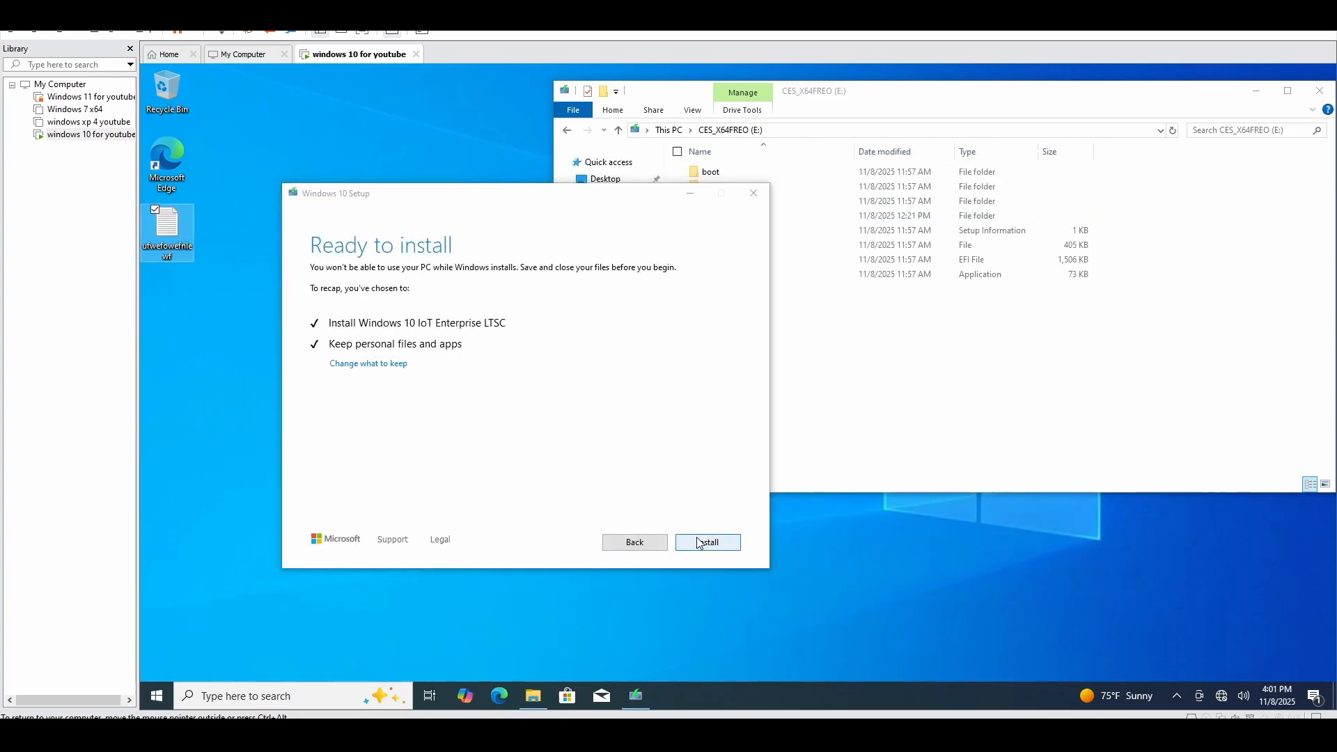
Install Windows 10 IoT Enterprise LTSC keeping files, then refocus the rebooted VM window
left_click(707, 543)
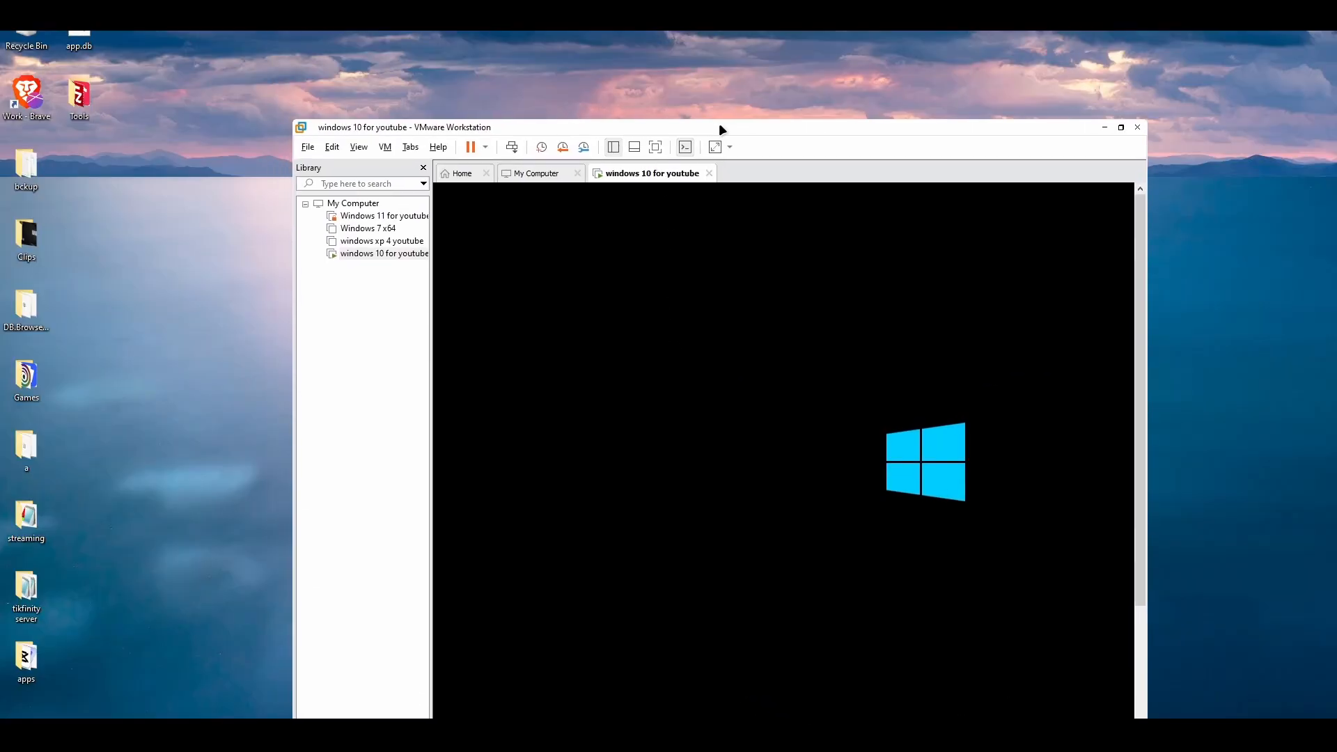
left_click(1121, 127)
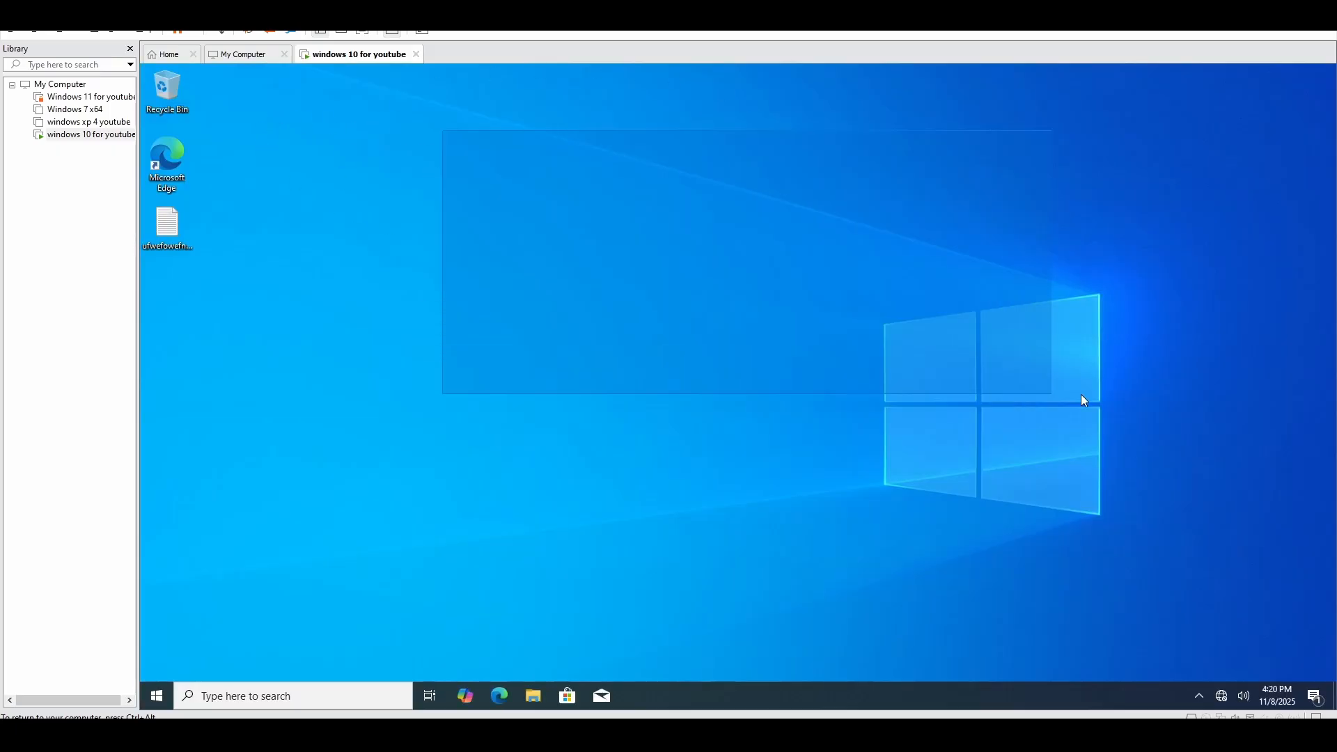
Confirm the desktop test file still reads 'hello', then open File Explorer
double_click(167, 222)
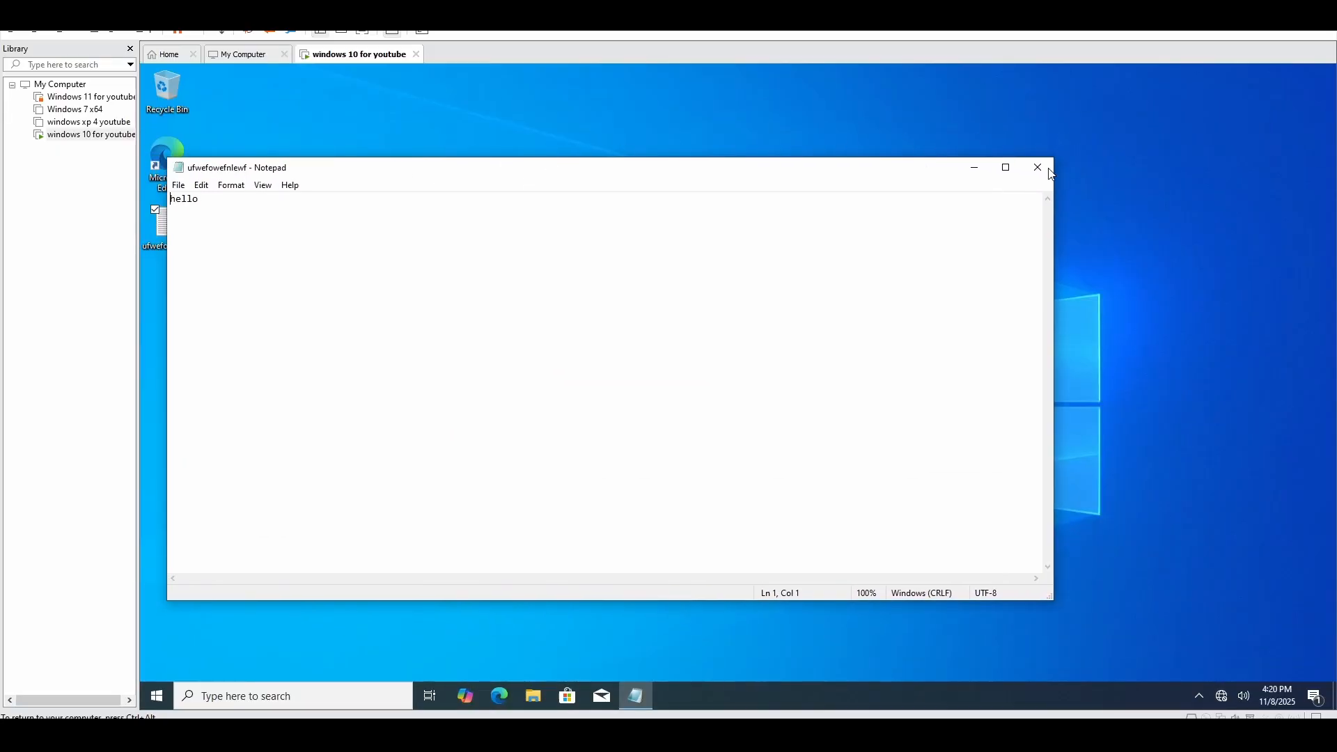
left_click(1037, 168)
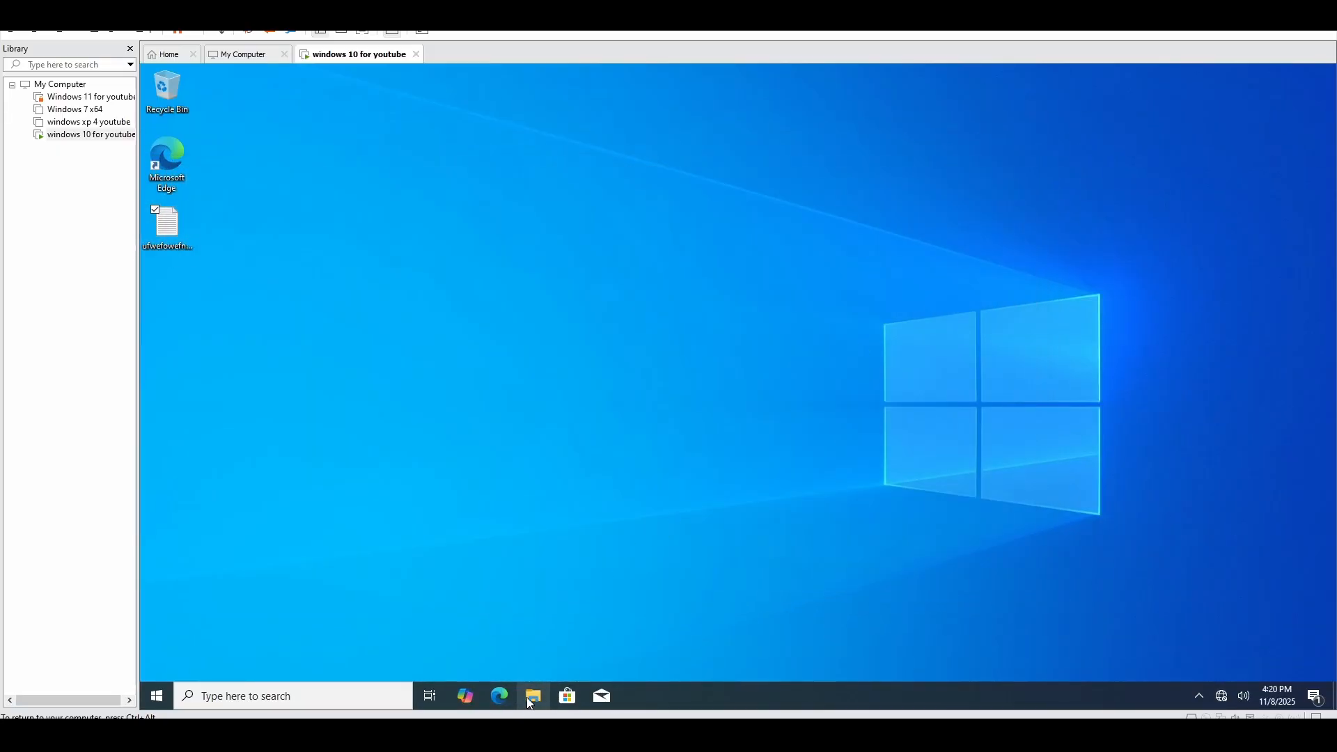
left_click(532, 696)
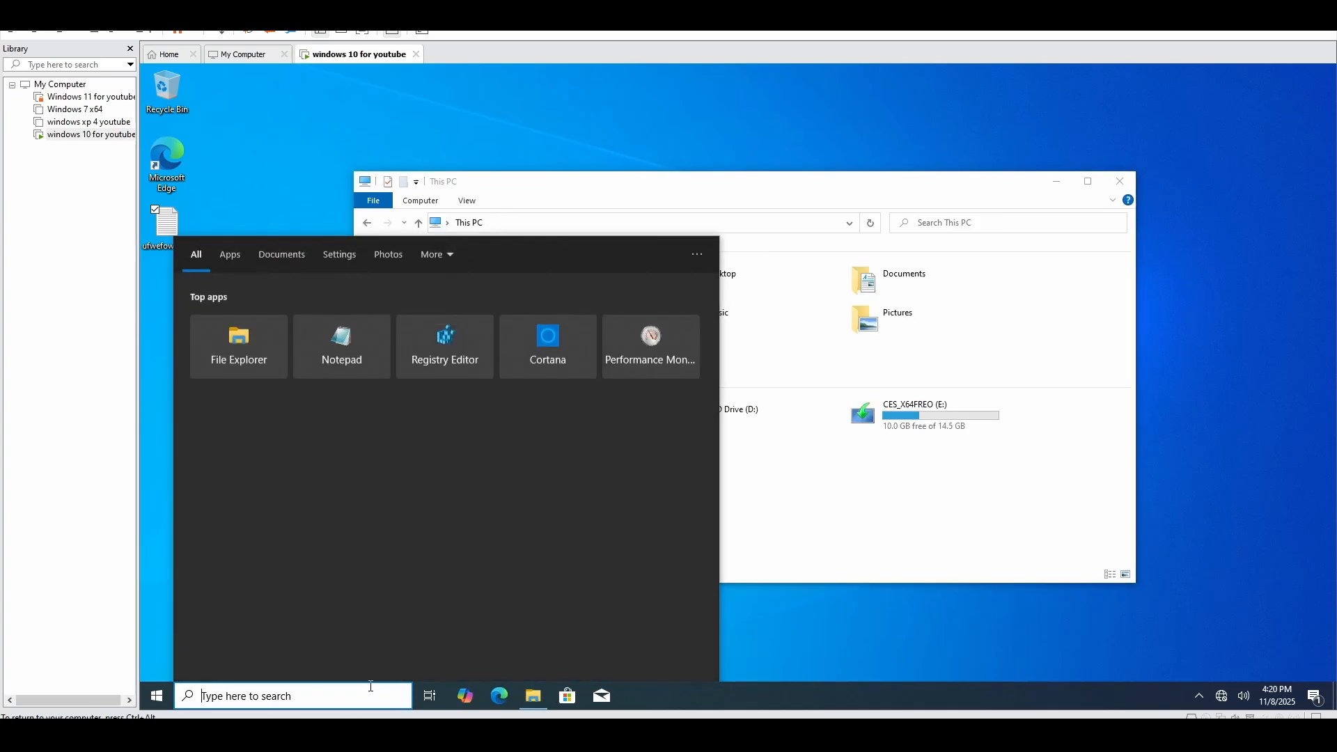
Run winver to confirm Windows 10 IoT Enterprise LTSC 21H2, then reopen search
type("winver")
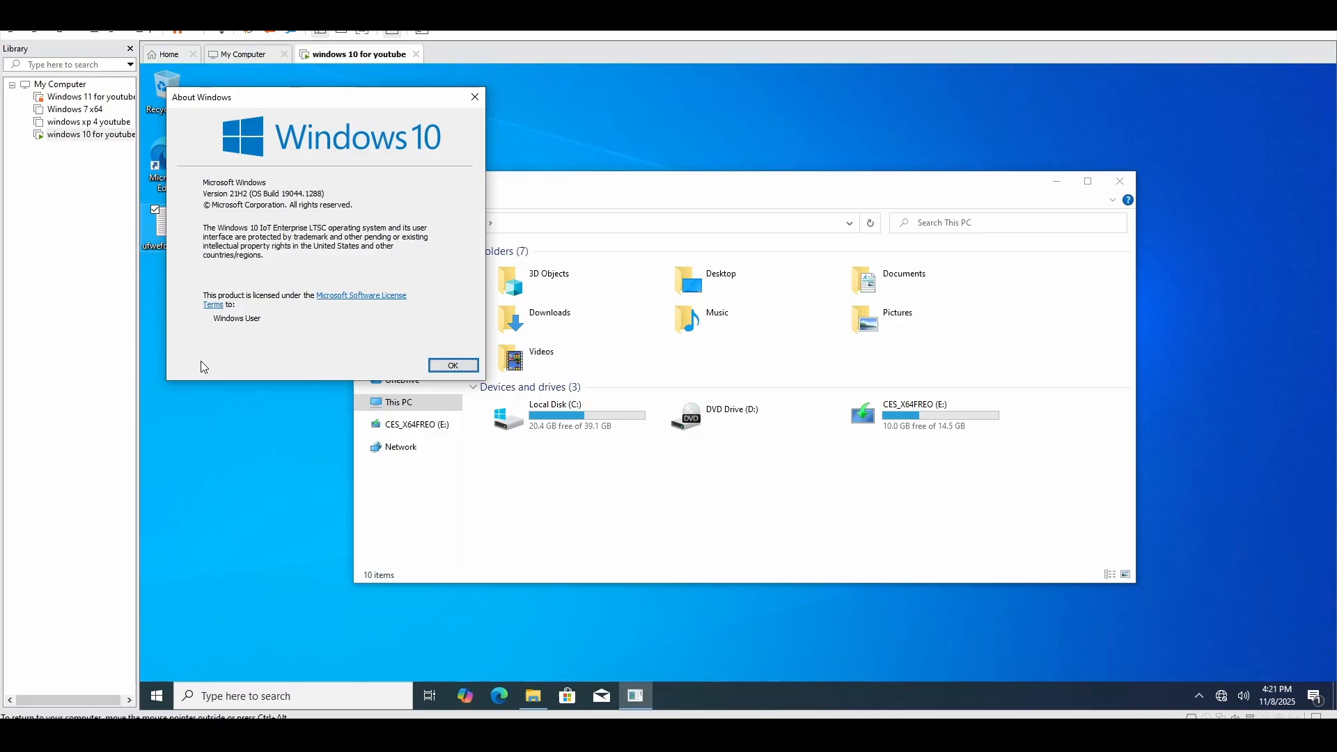
left_click(155, 696)
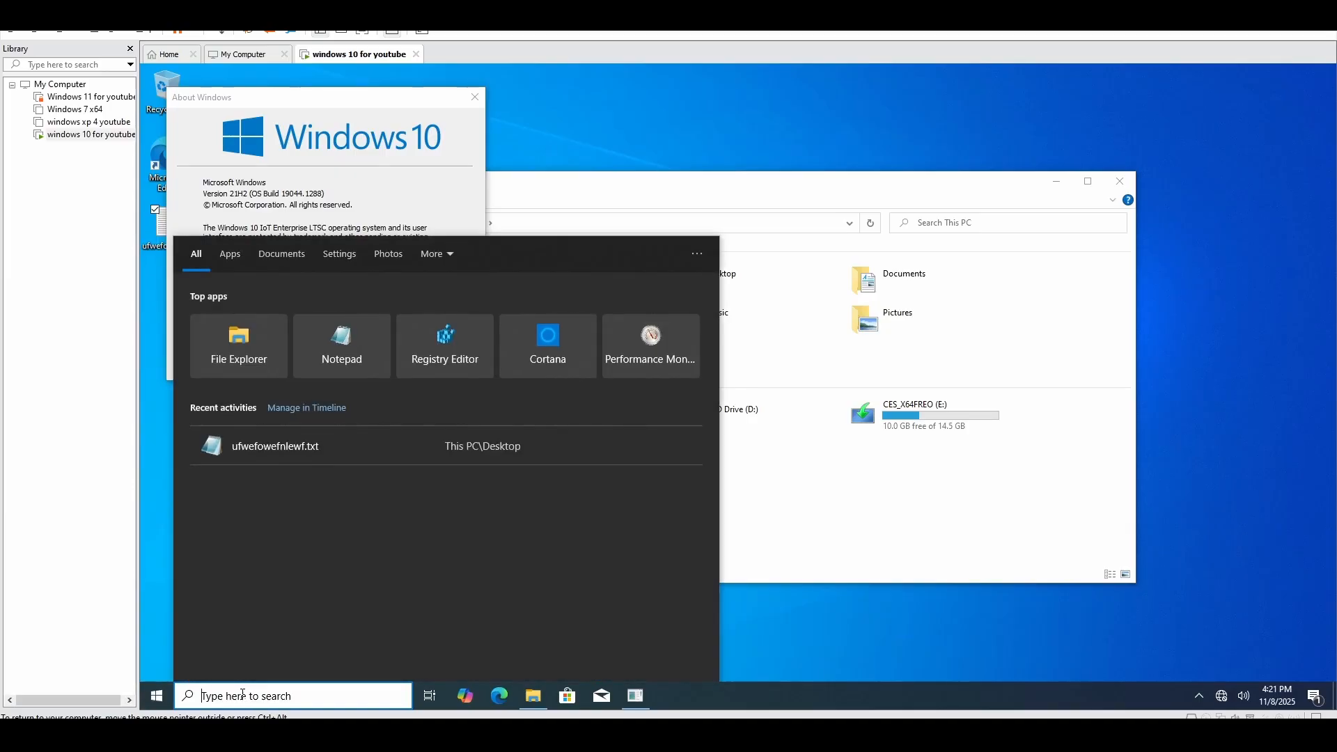
Search 'user' and 'Change User Account Control settings' to reach Family & other users
type("users")
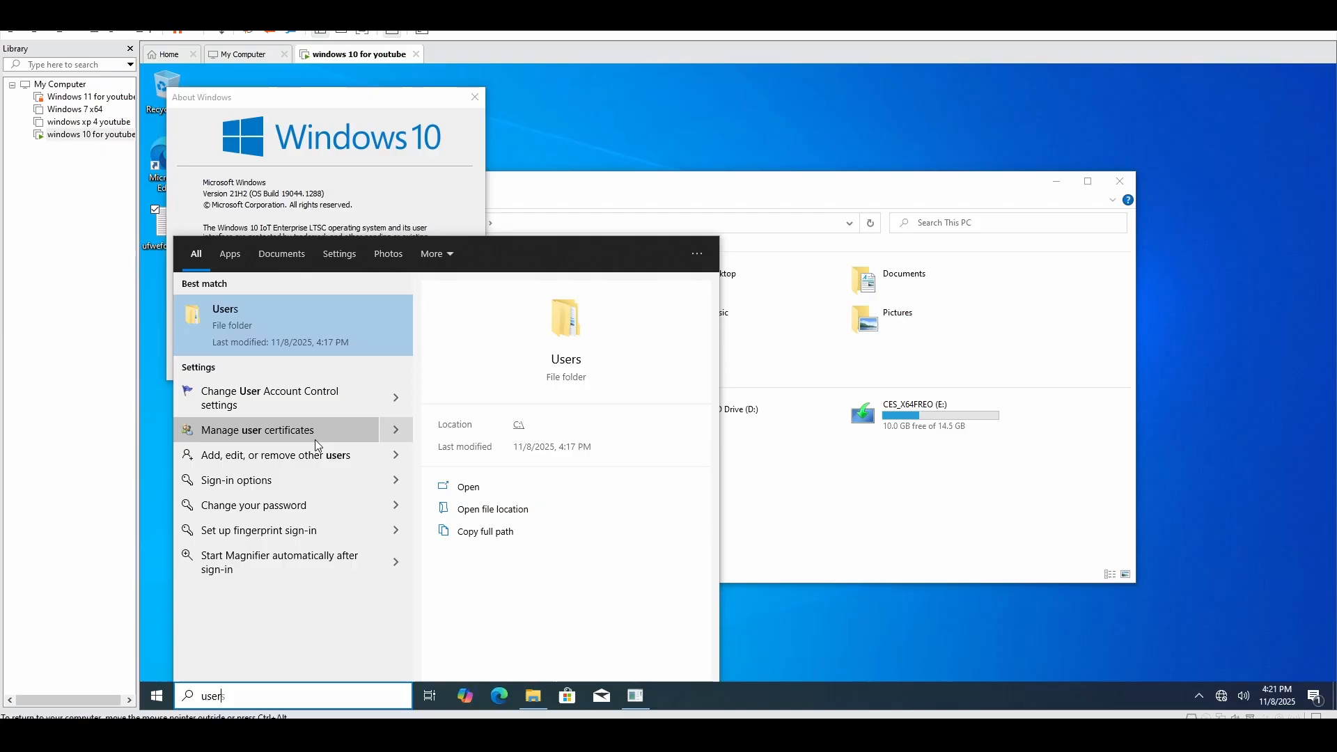
left_click(257, 429)
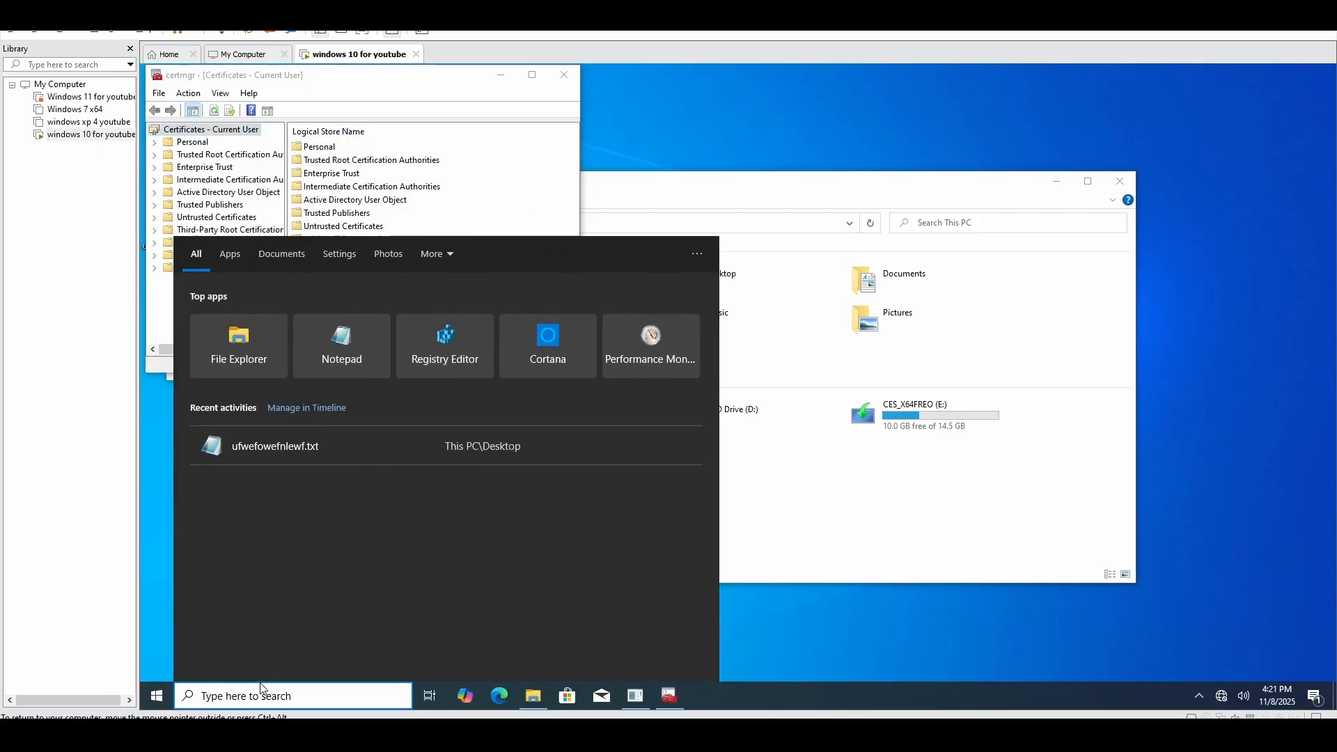
type("Change User Account Control settings")
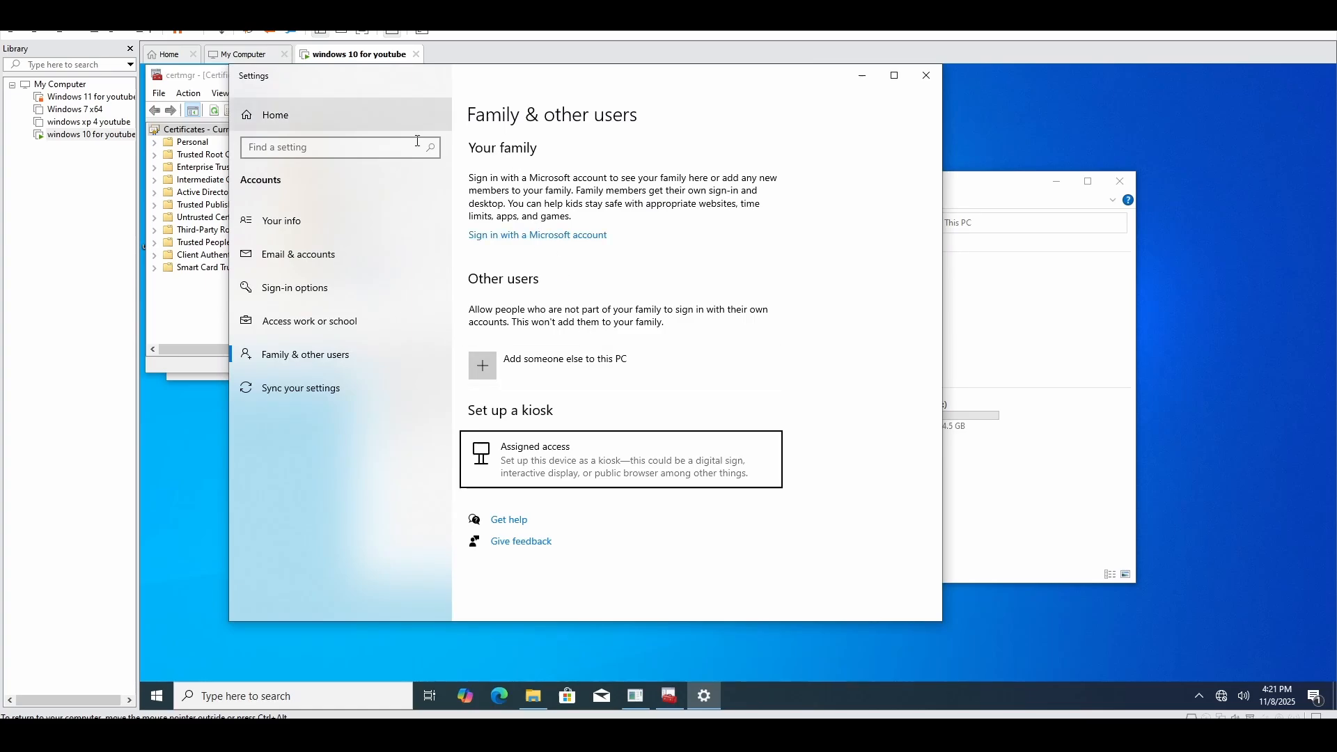
left_click(281, 220)
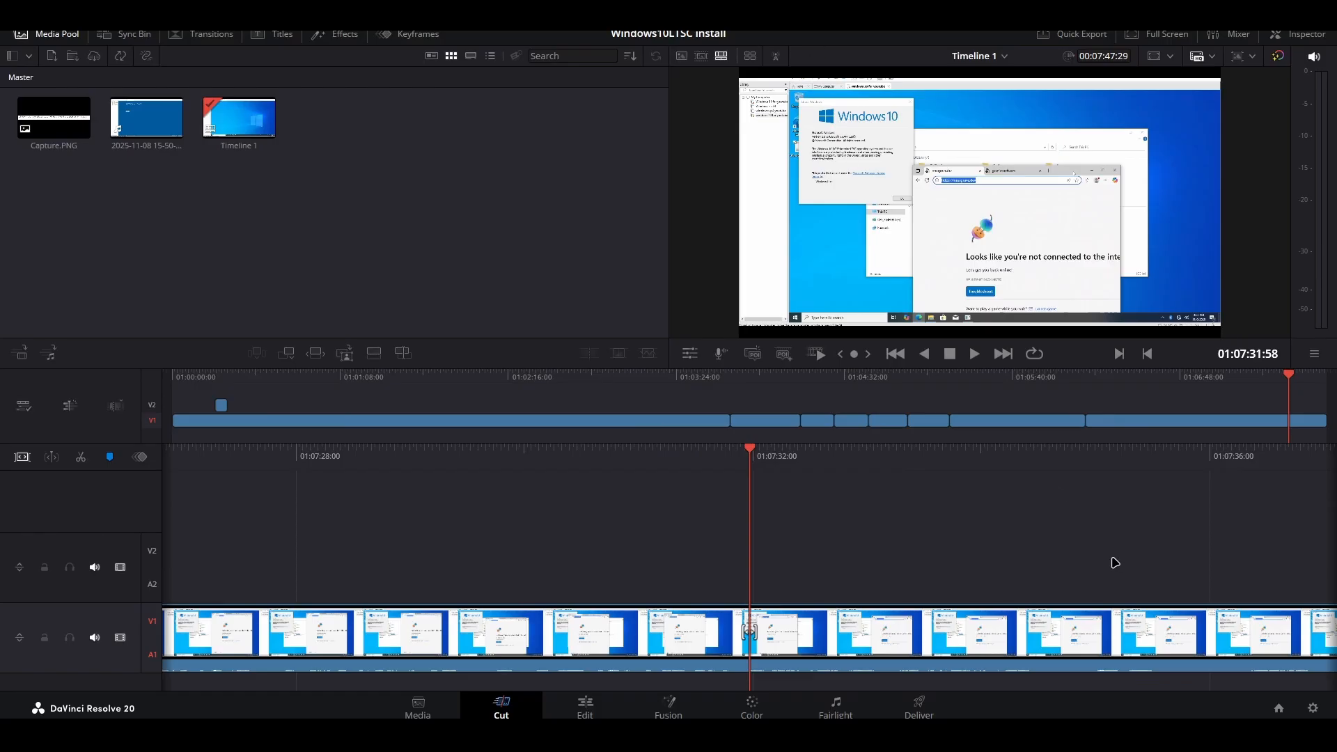
mouse_move(1297, 383)
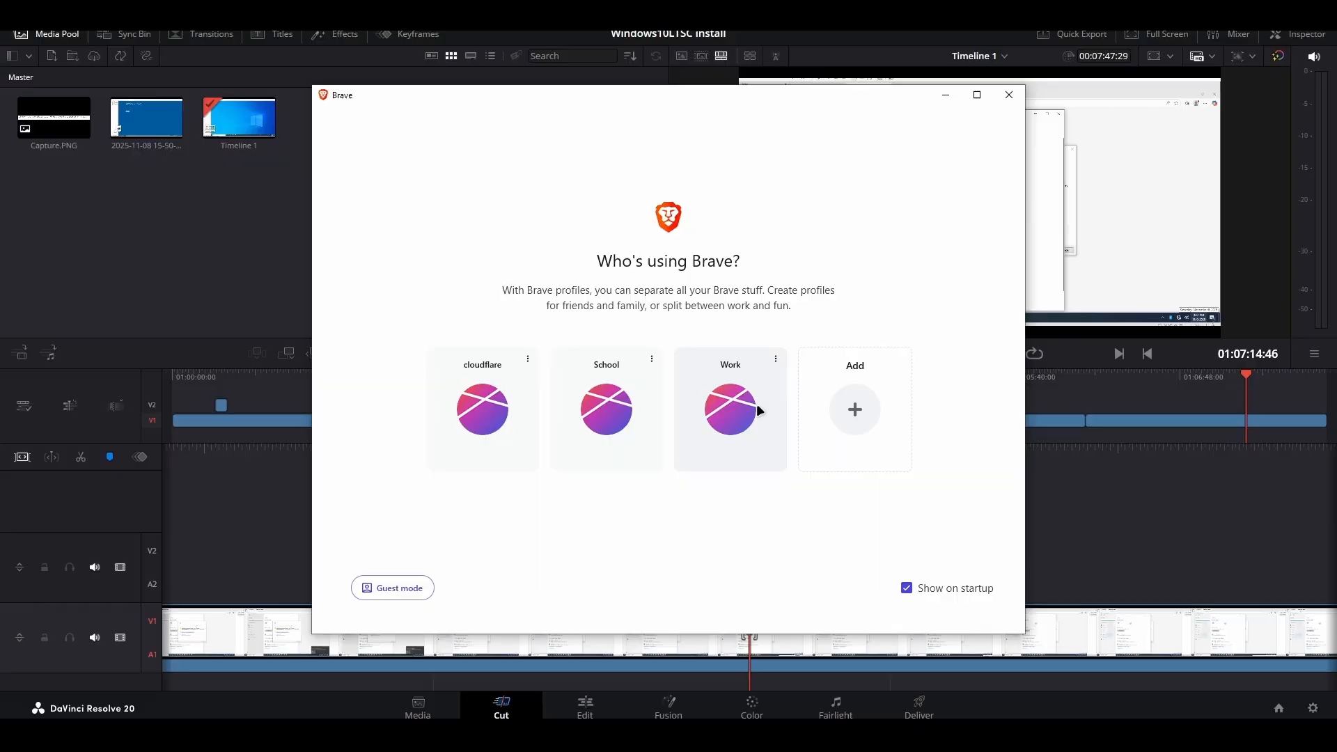
Pick a profile in Brave's Who's using Brave? picker
left_click(730, 410)
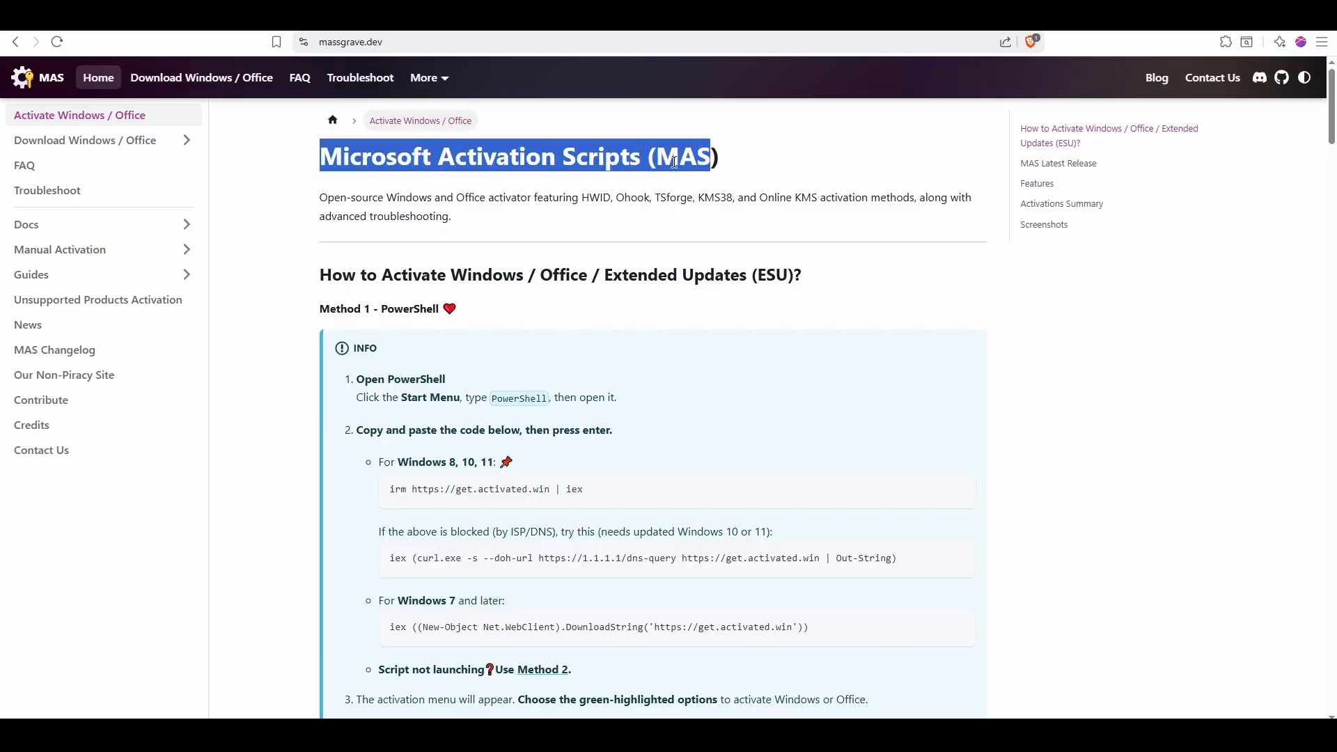
Scroll the massgrave.dev instructions, then search 'PowerShell' and launch Windows PowerShell
scroll("down", 3)
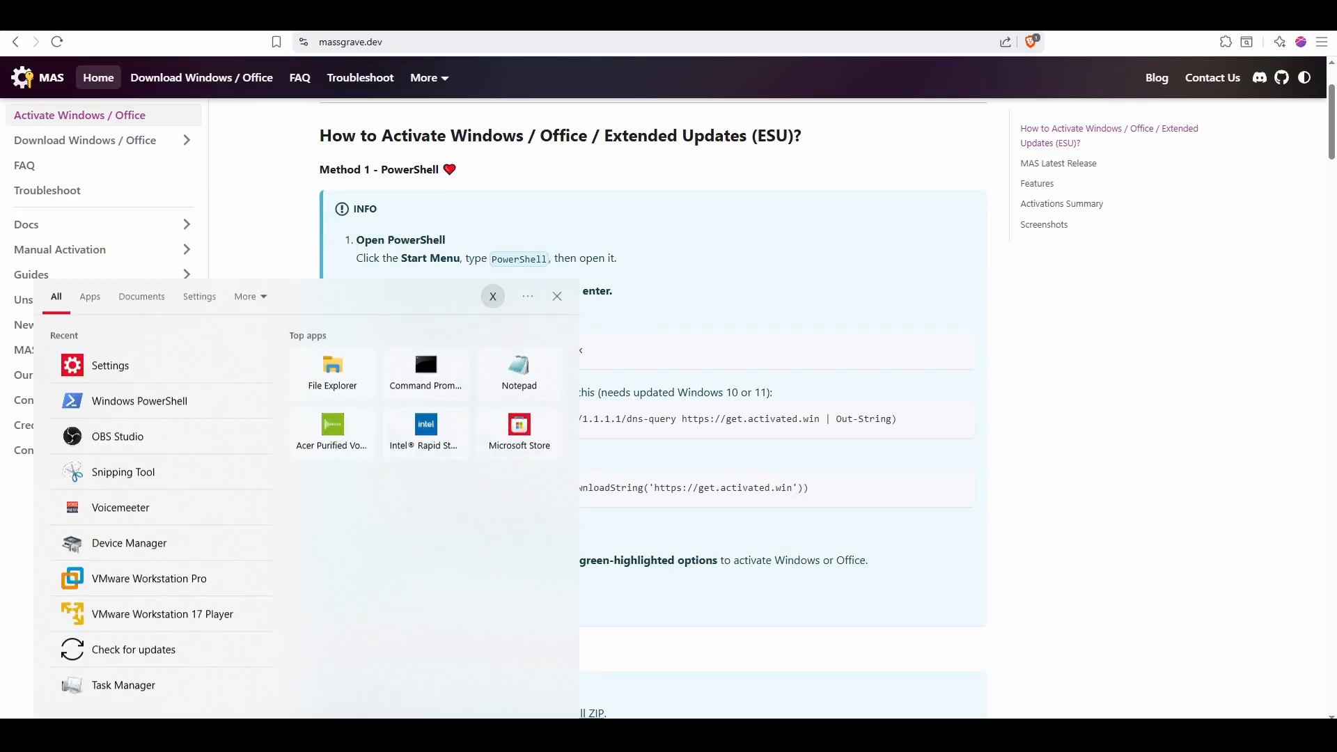
type("PowerShell")
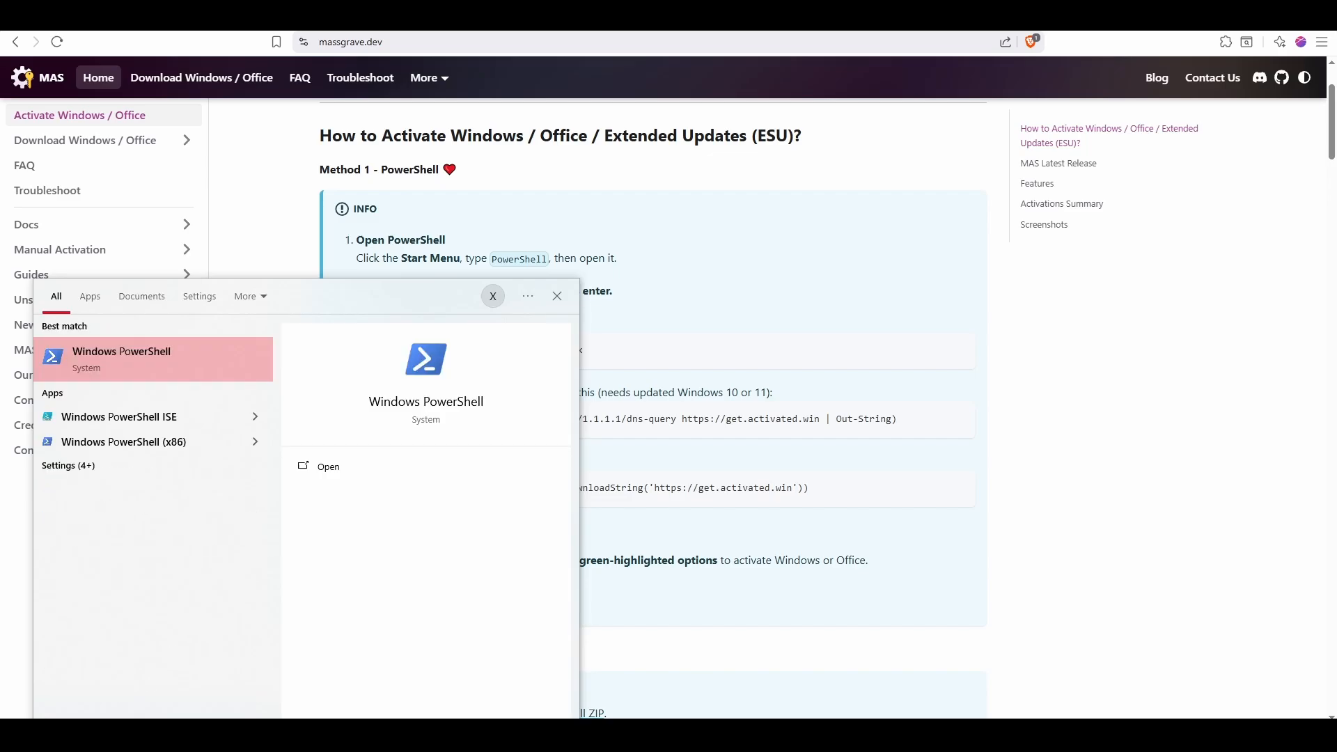
left_click(557, 296)
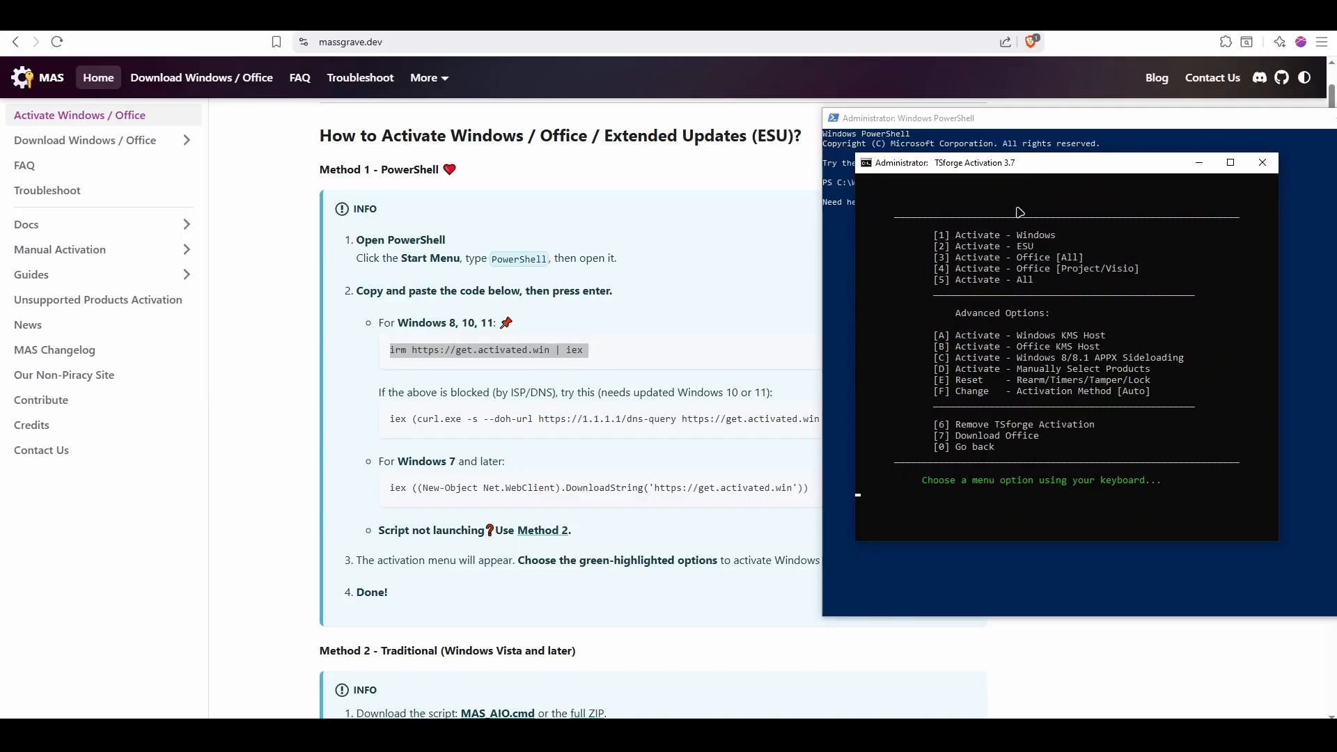
mouse_move(1193, 312)
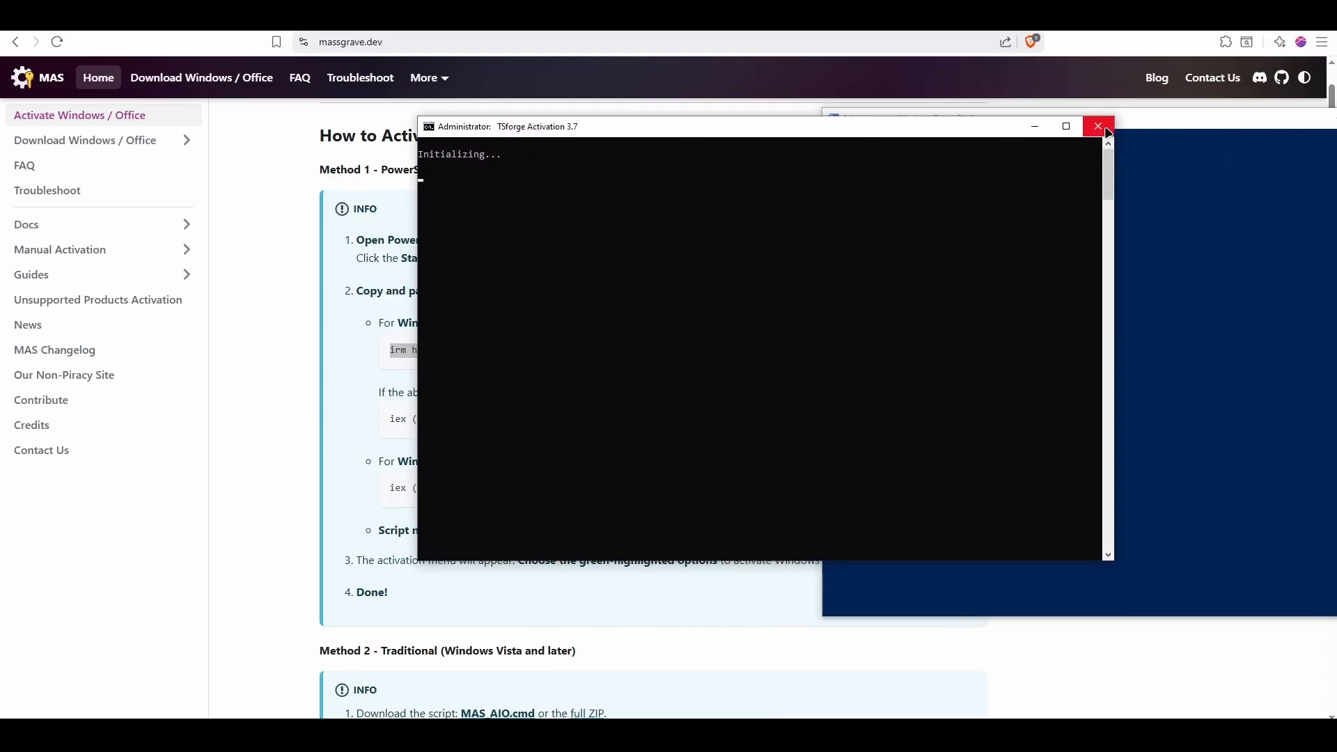
Close the TSforge Activation menu window to return to the PowerShell prompt
left_click(1099, 126)
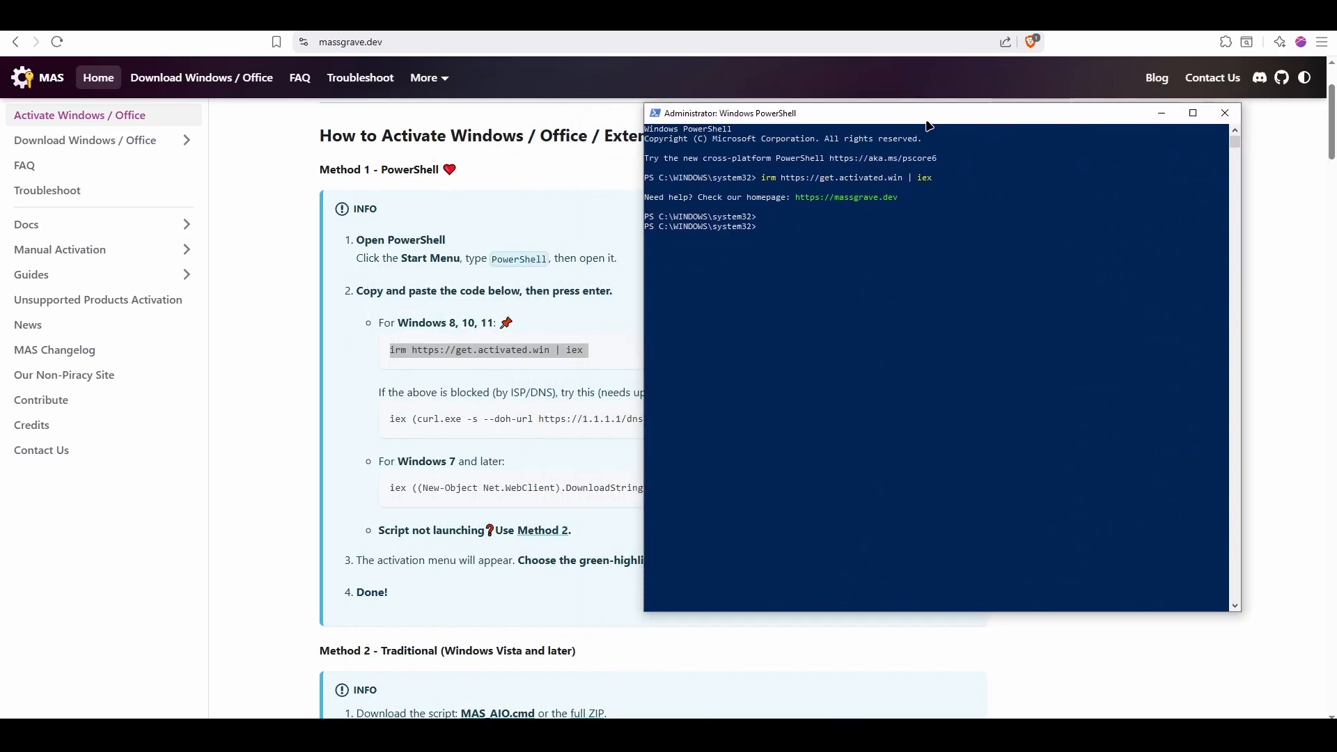